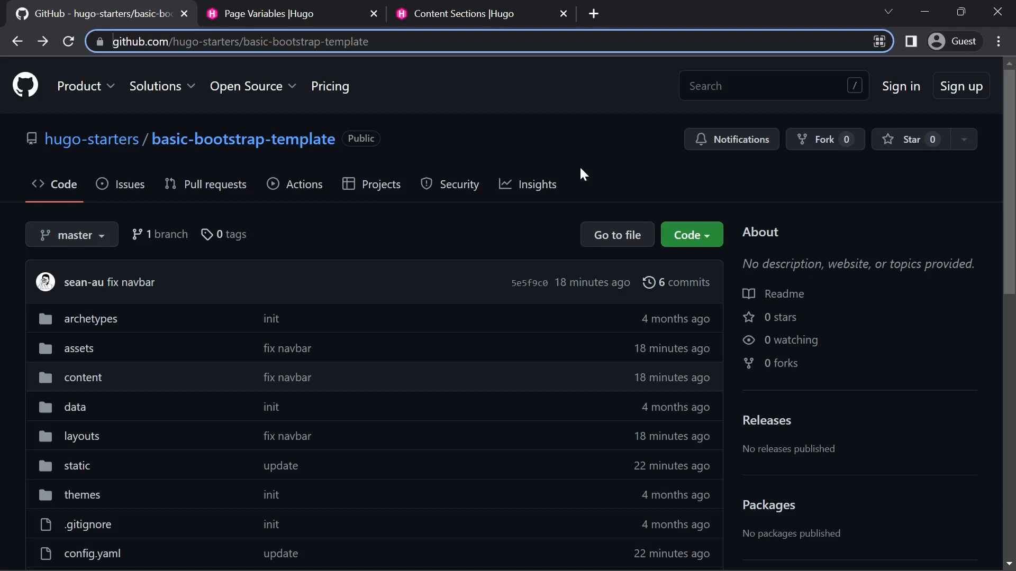
mouse_move(669, 206)
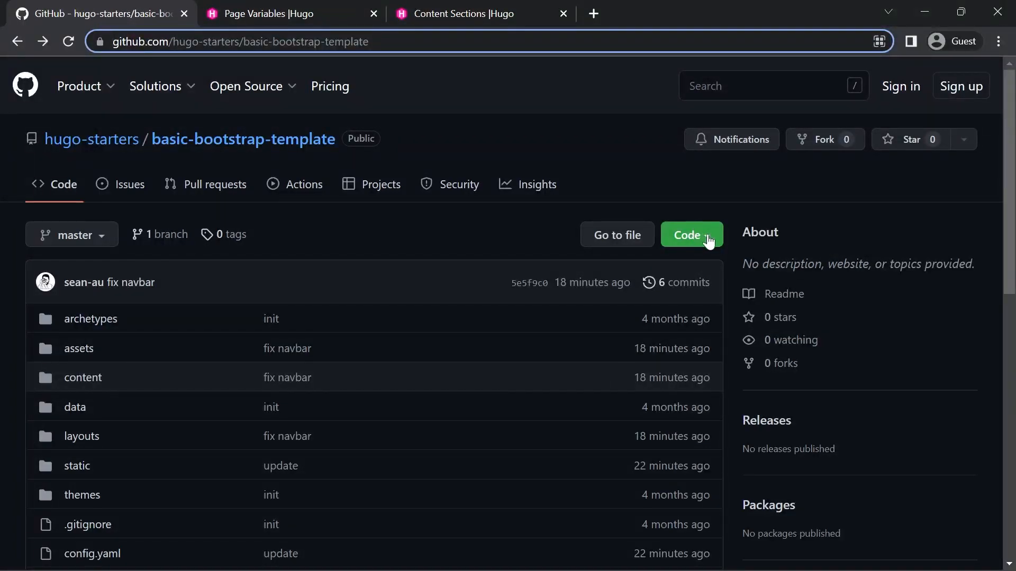
- Show the Code dropdown with clone and ZIP download options for basic-bootstrap-template
click(691, 235)
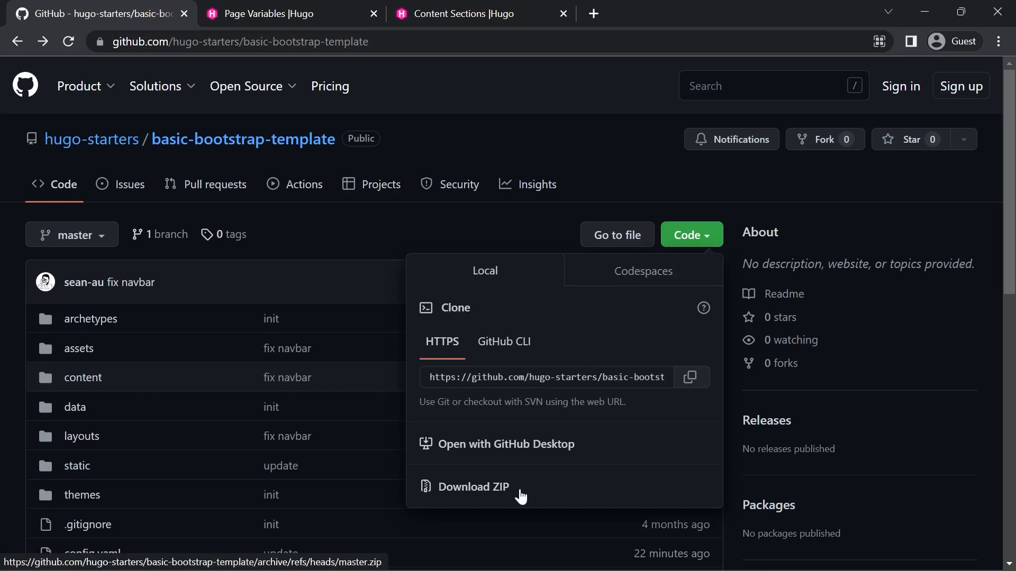
mouse_move(511, 445)
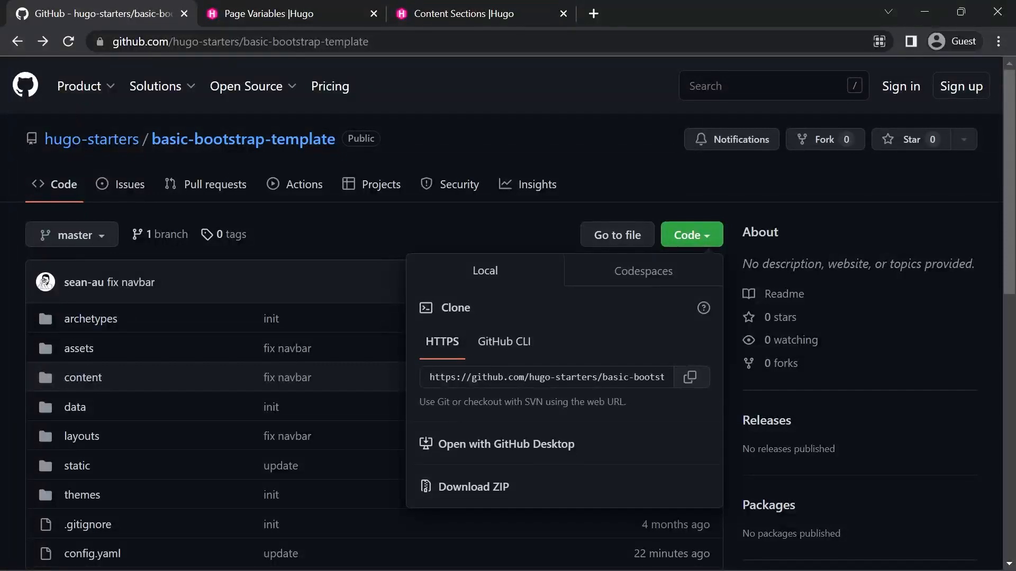
mouse_move(506, 210)
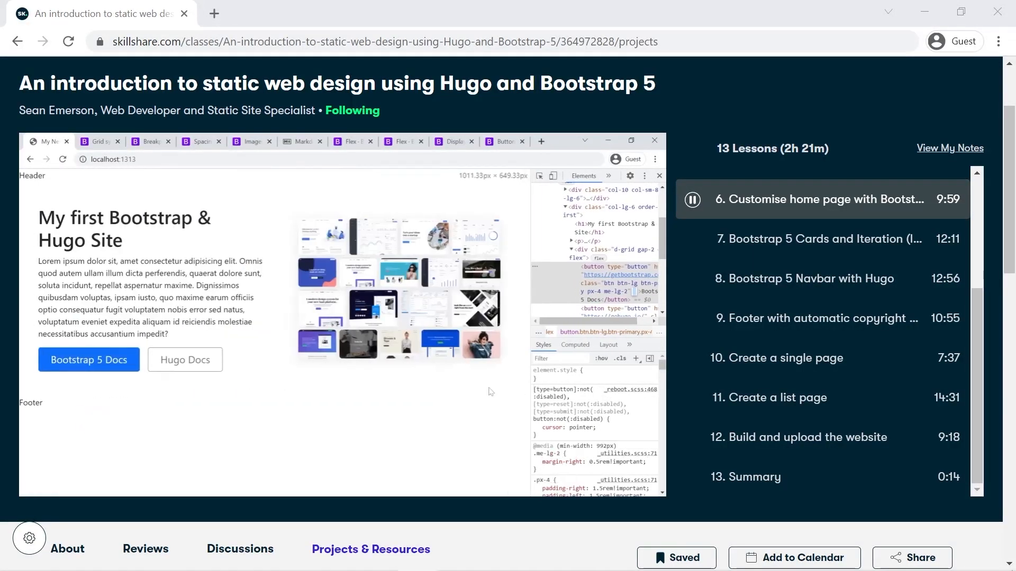
mouse_move(89, 359)
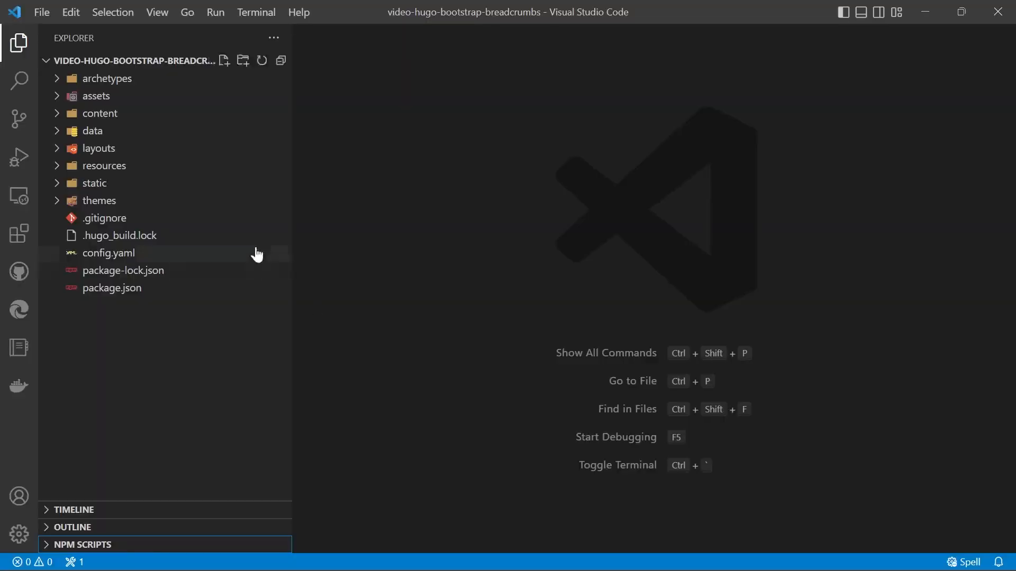
- Create a new breadcrumbs.html file inside layouts/partials
click(98, 148)
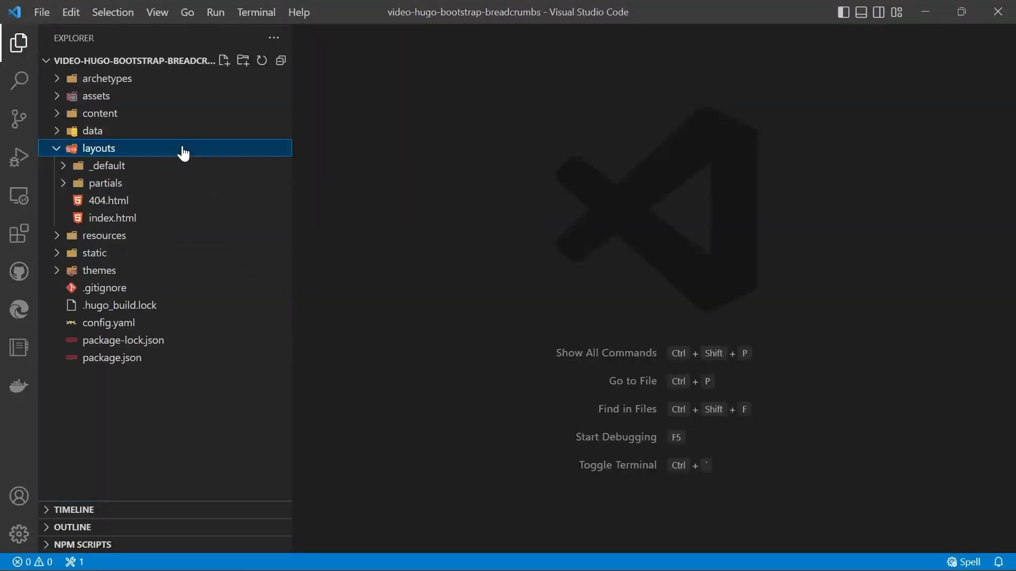
mouse_move(153, 188)
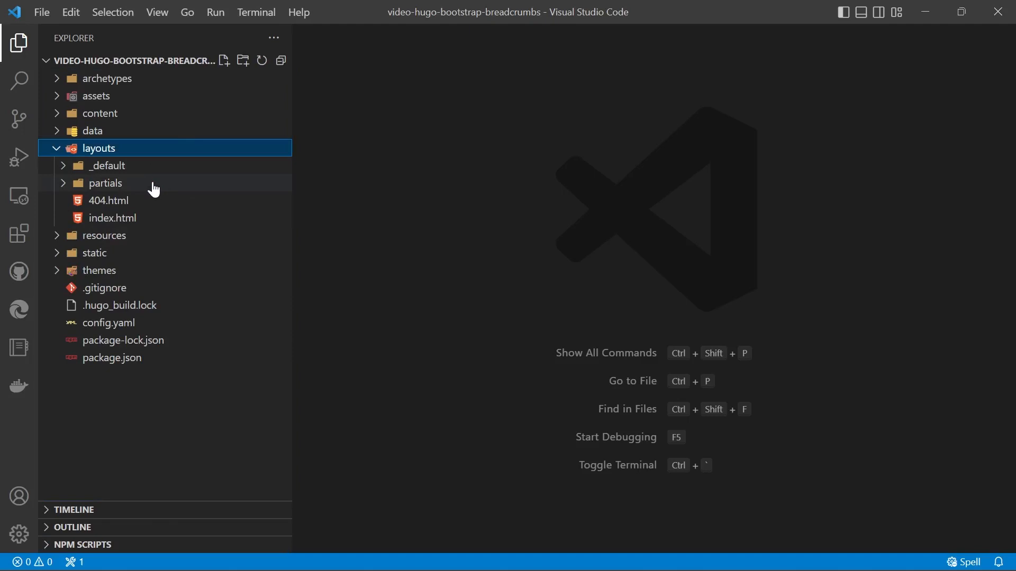
click(105, 183)
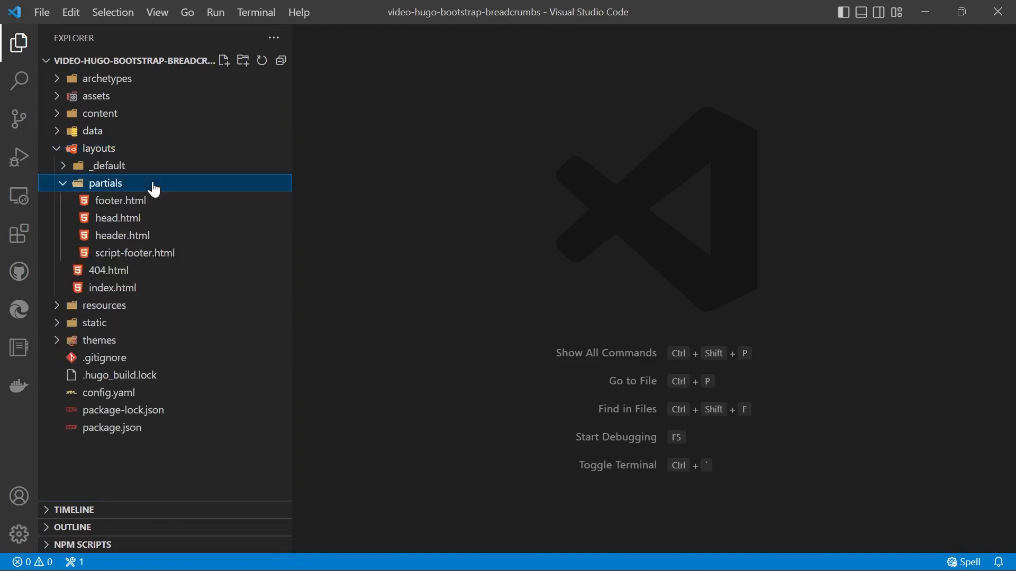
click(223, 60)
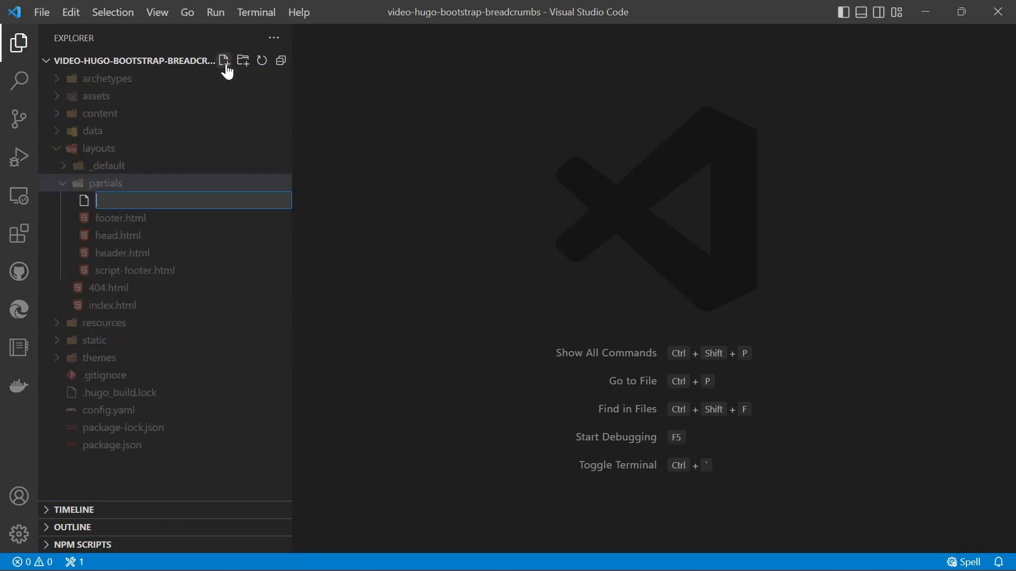
text(breadcrumbs.html)
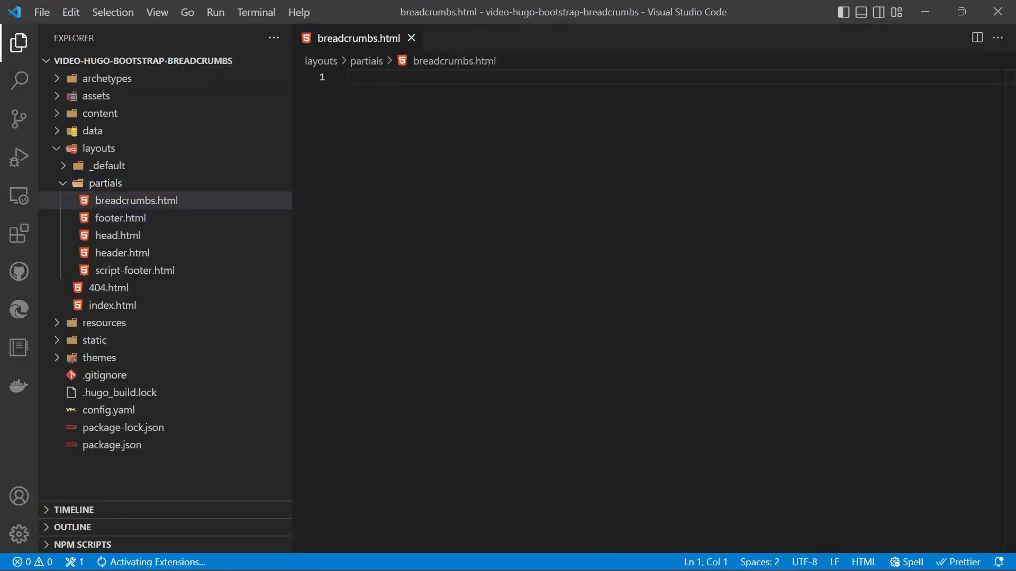
click(107, 165)
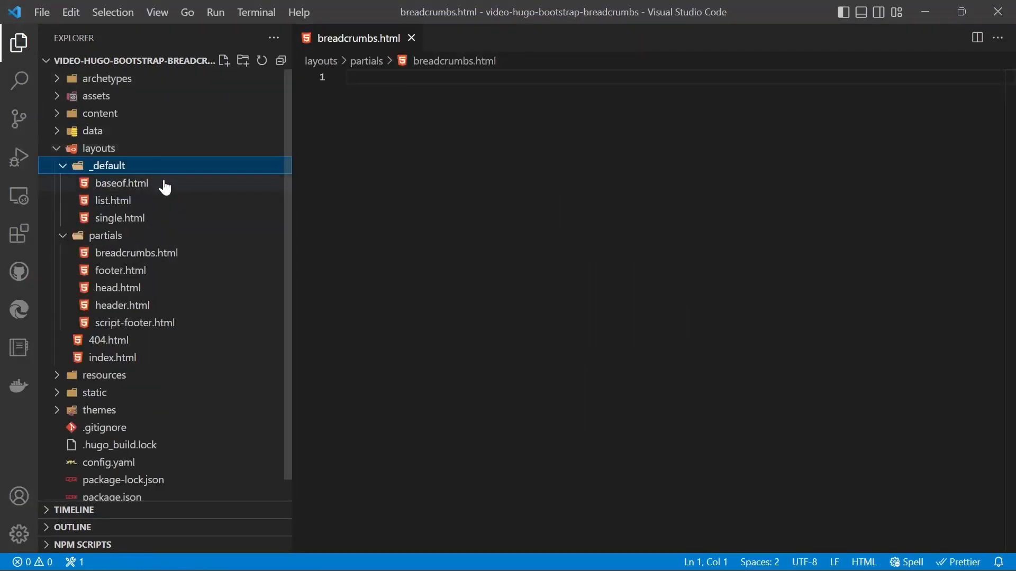
- Add {{- partial "breadcrumbs" . -}} to baseof.html below the header partial
click(121, 182)
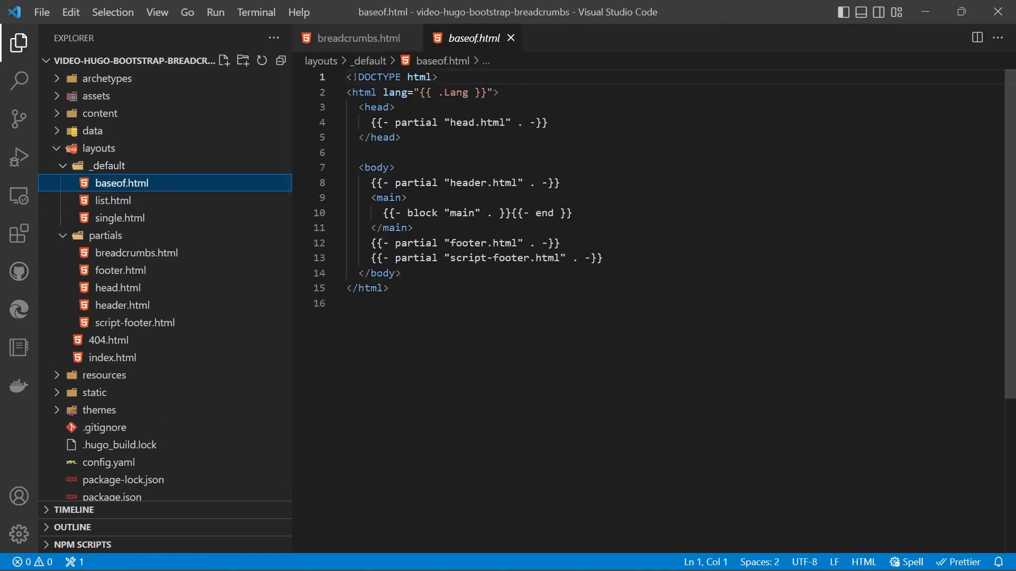
click(559, 182)
text({{- partial "br)
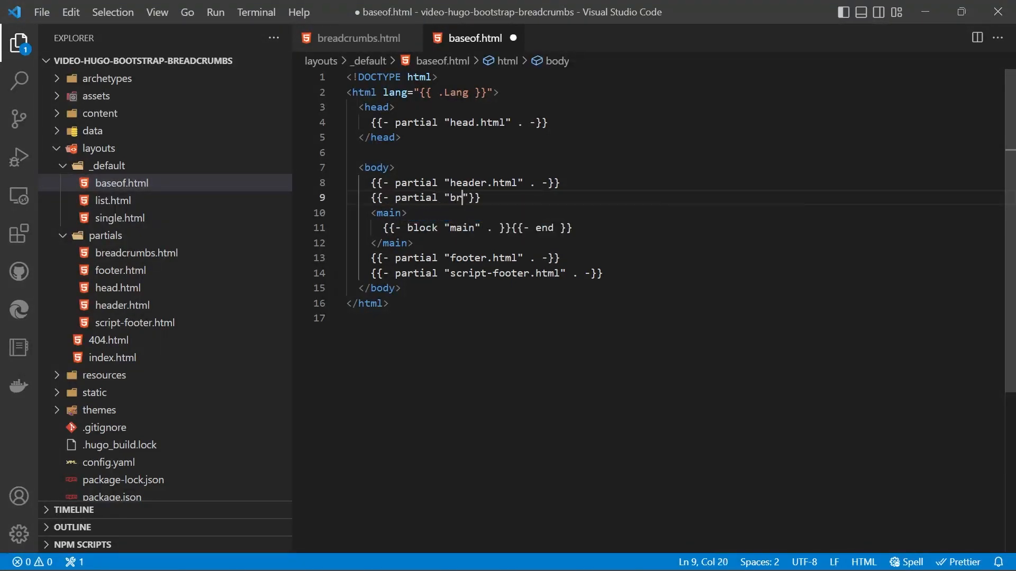
text(eadcrumbs.h)
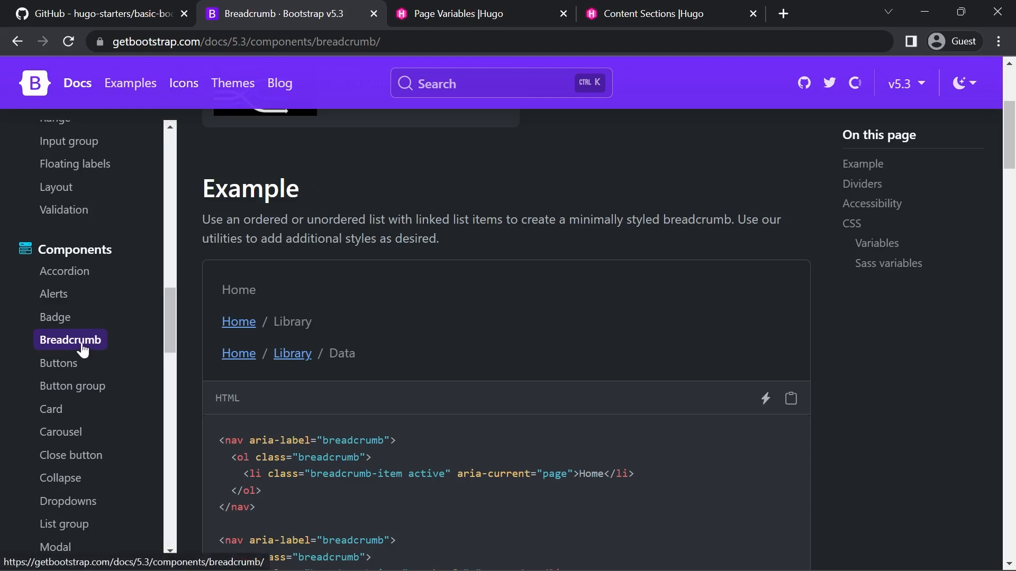
mouse_move(903, 84)
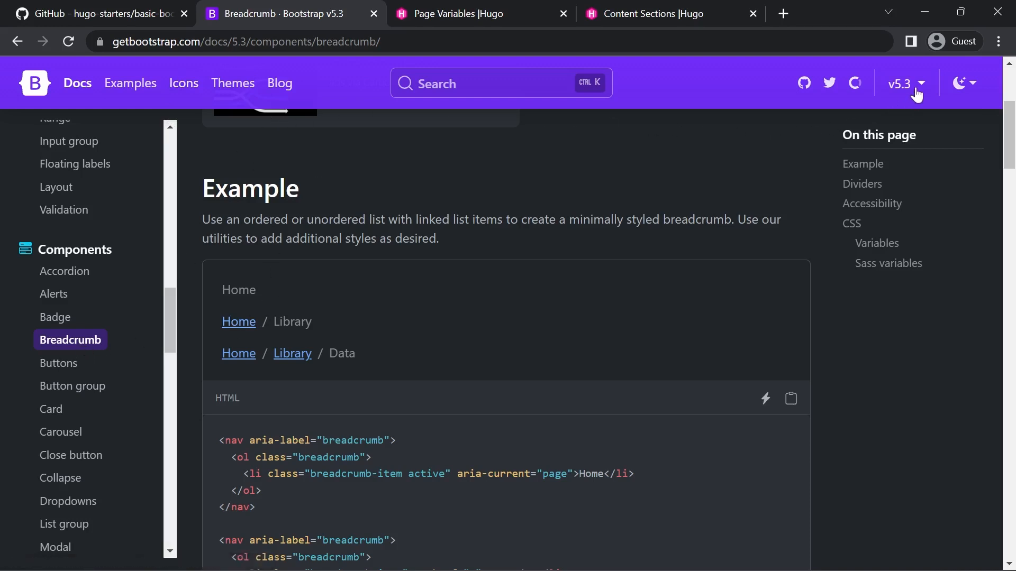
- Check the Bootstrap docs version list and scroll through the Breadcrumb HTML example
click(903, 83)
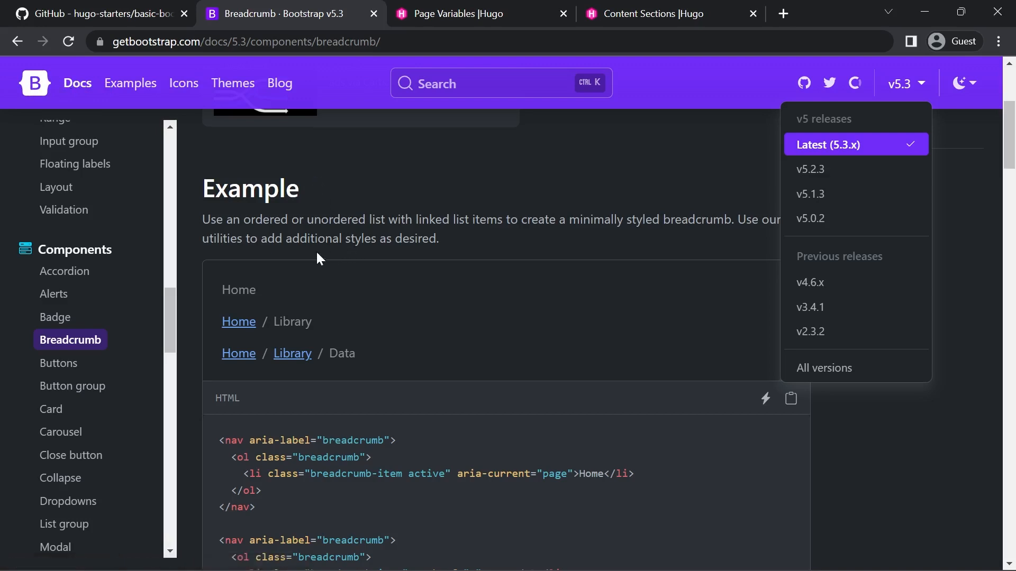
scroll(down, 3)
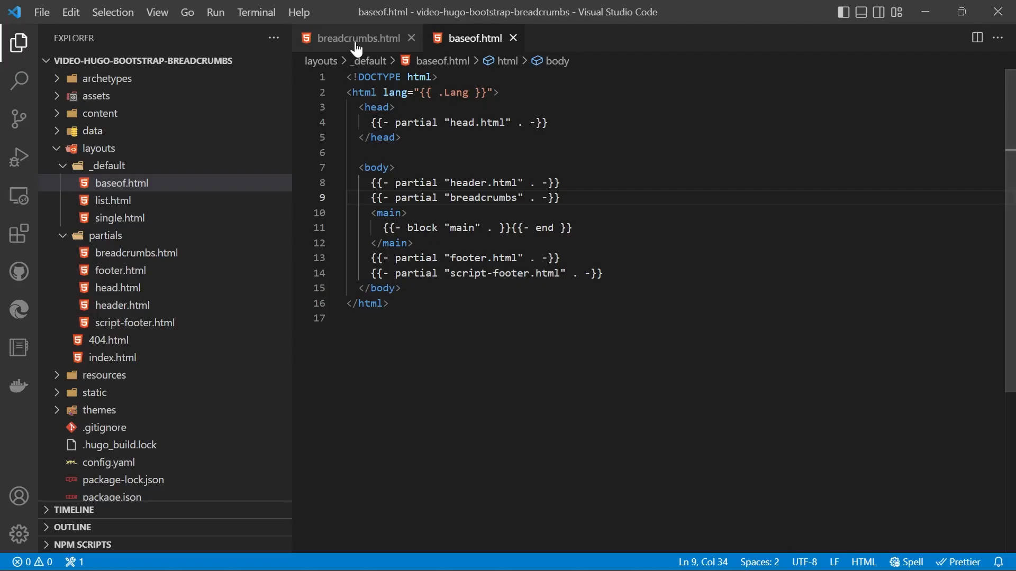
- Put the Bootstrap breadcrumb markup in breadcrumbs.html and run the dev npm script
click(354, 37)
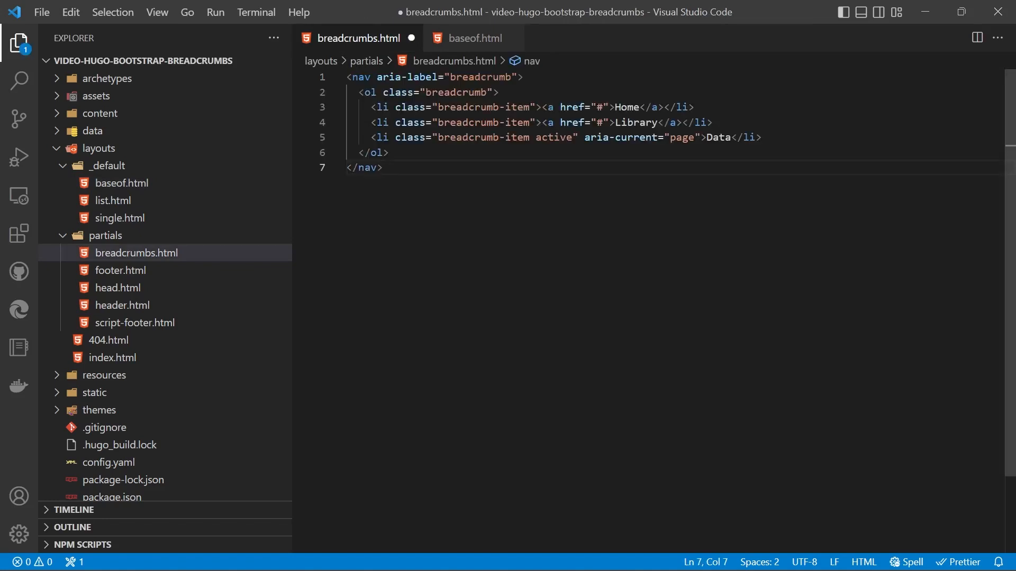
click(82, 450)
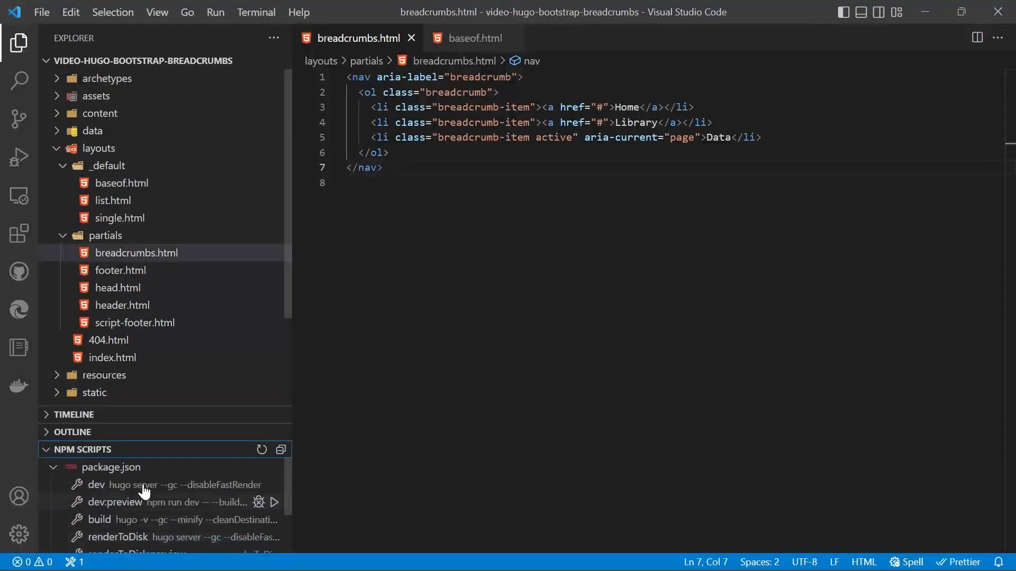
mouse_move(188, 489)
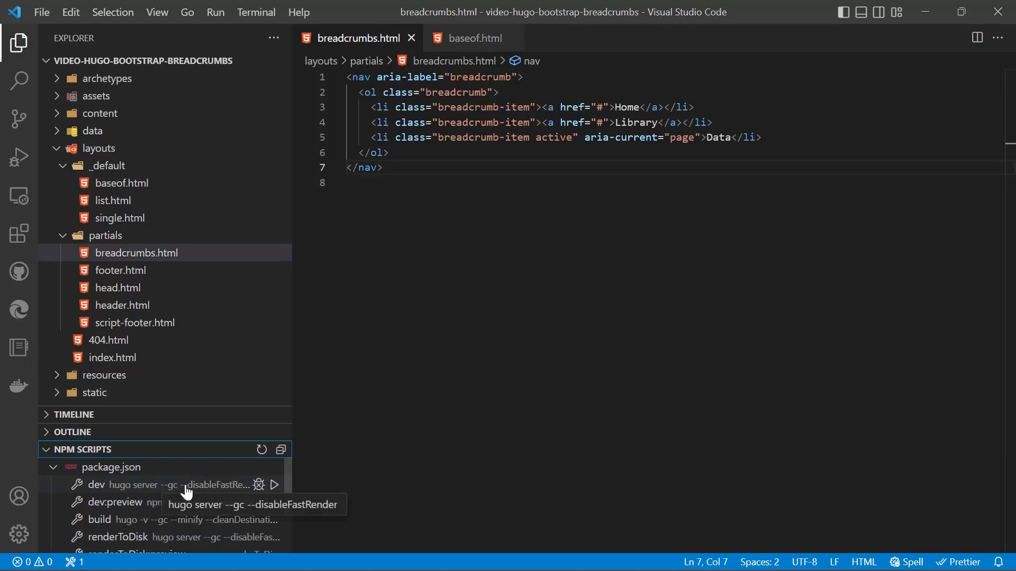
click(274, 485)
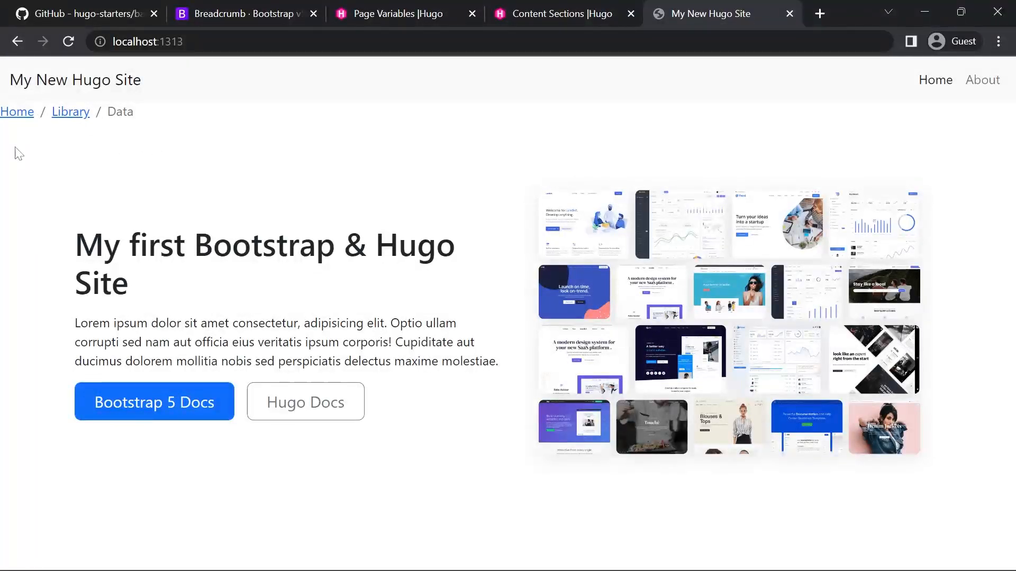
mouse_move(18, 111)
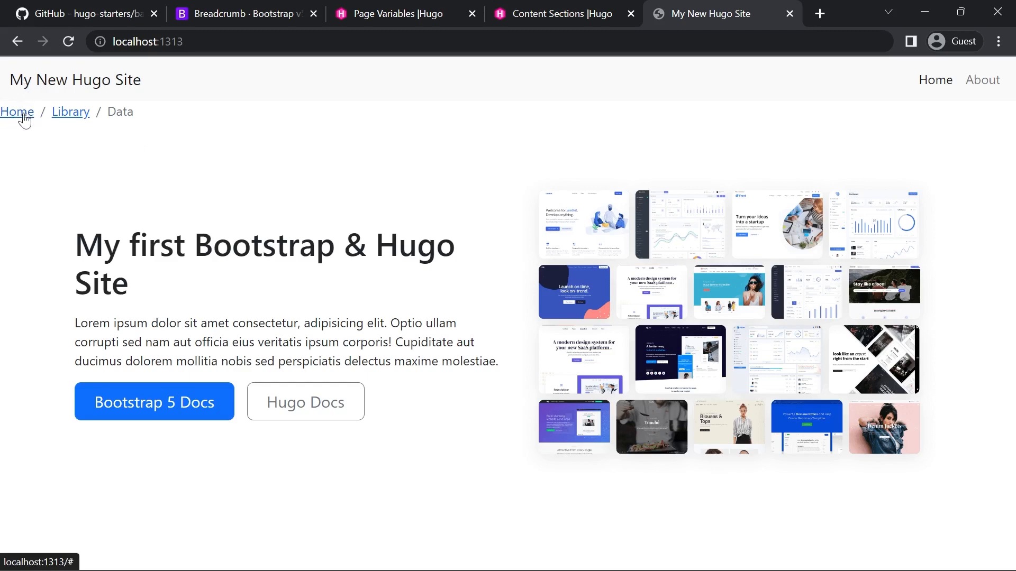
mouse_move(140, 115)
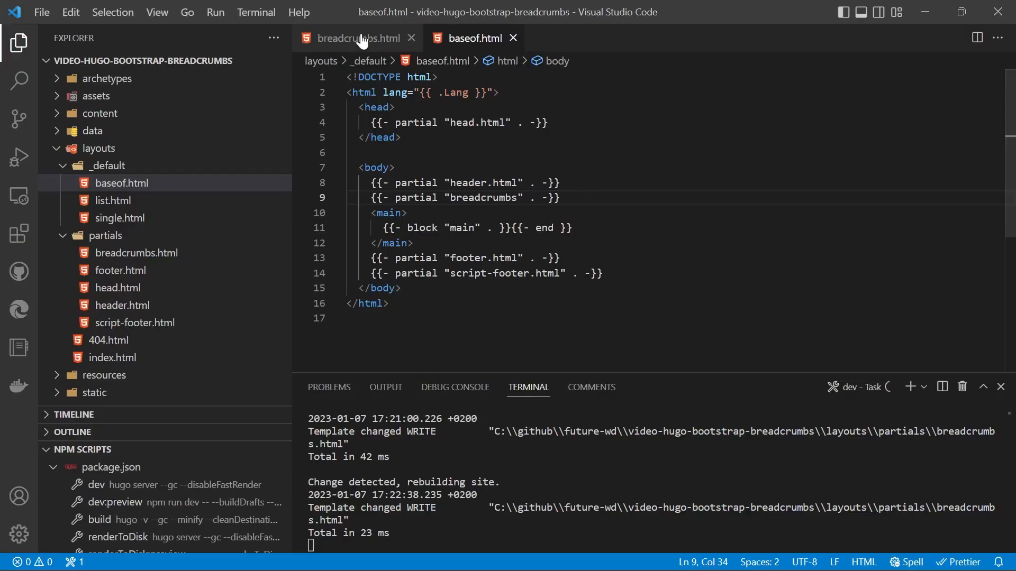
- Add the ms-3 class to the breadcrumb ol in breadcrumbs.html
click(352, 37)
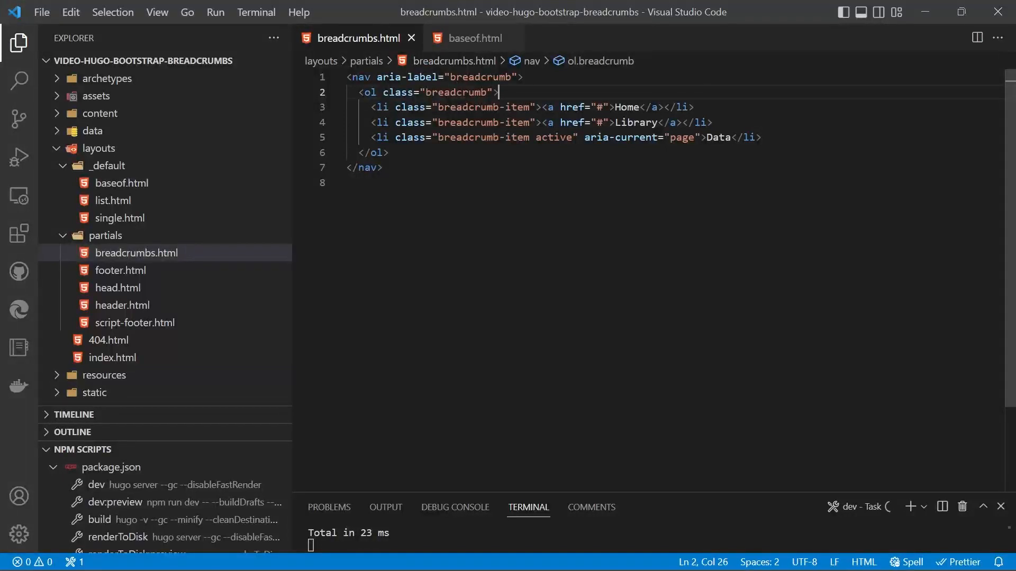
click(478, 92)
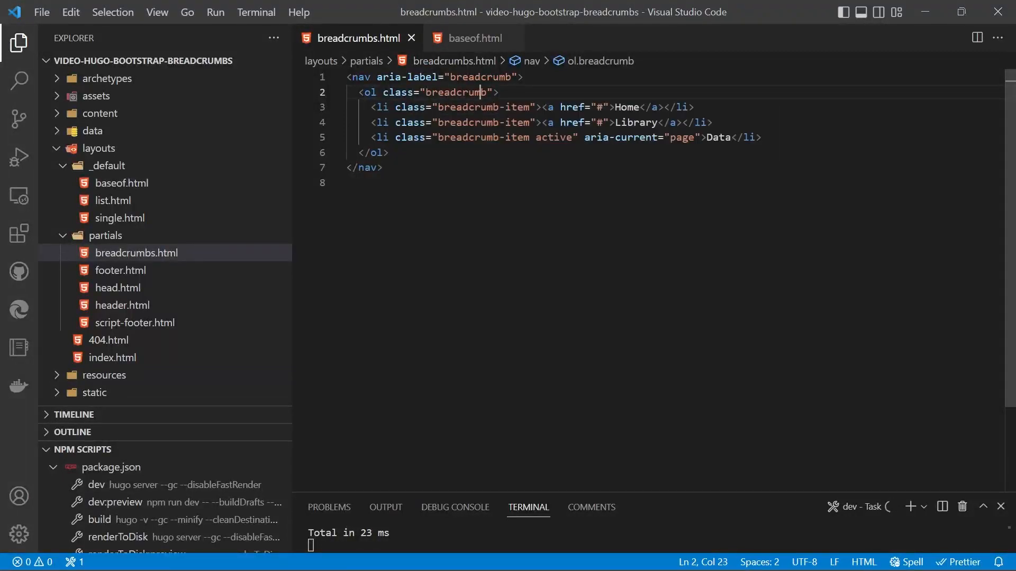
text(m)
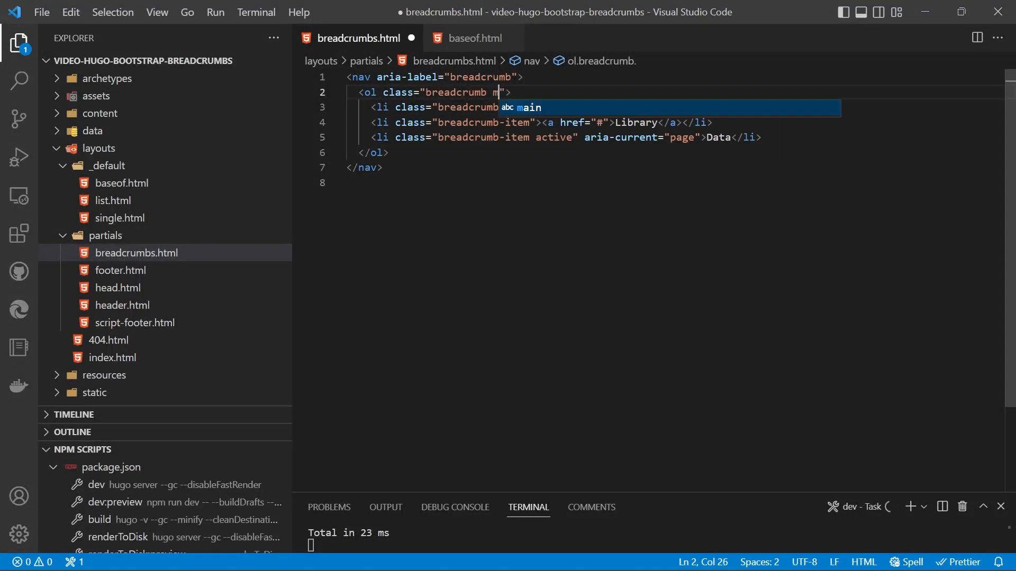
text(s-3)
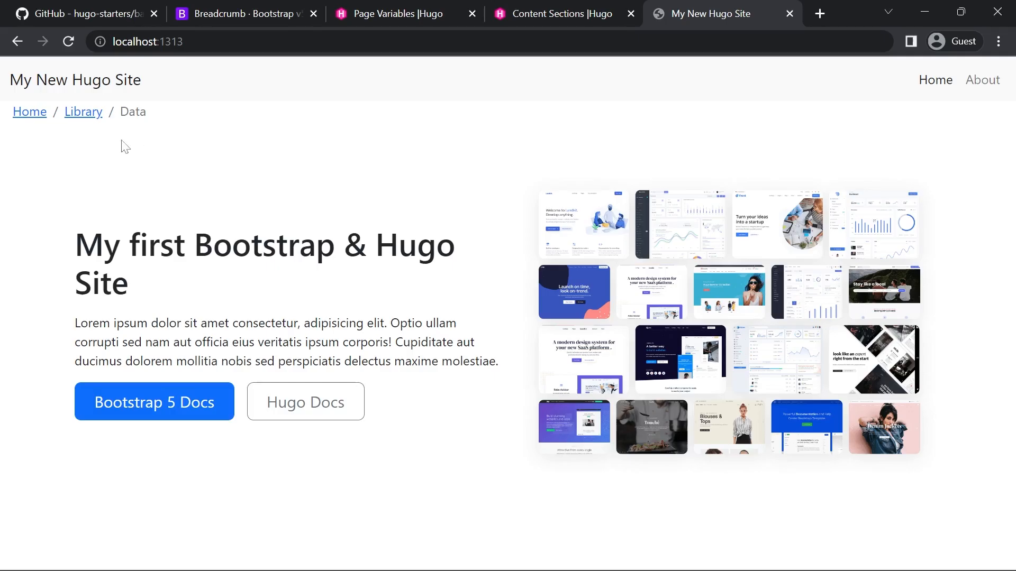
mouse_move(34, 130)
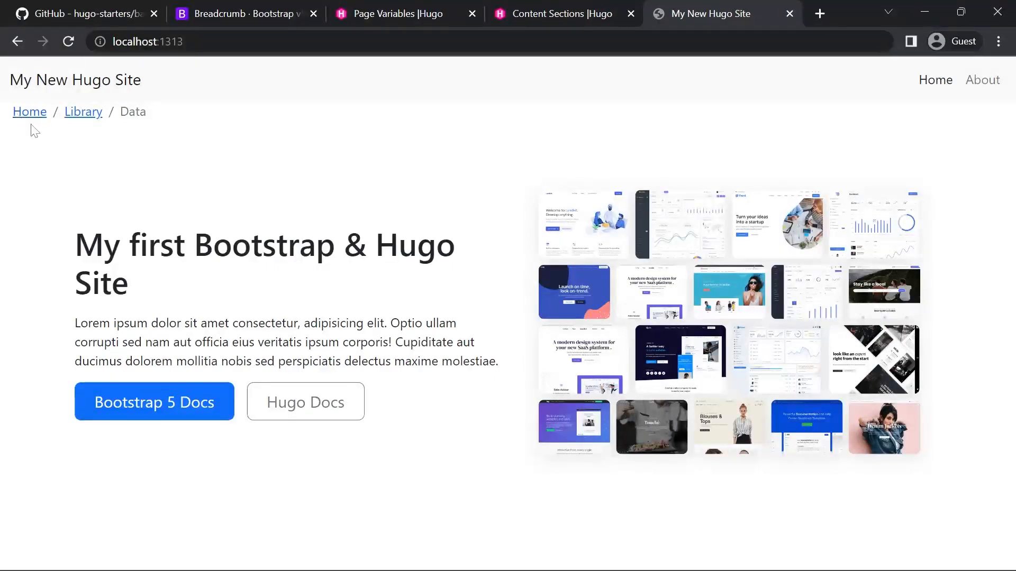
mouse_move(185, 127)
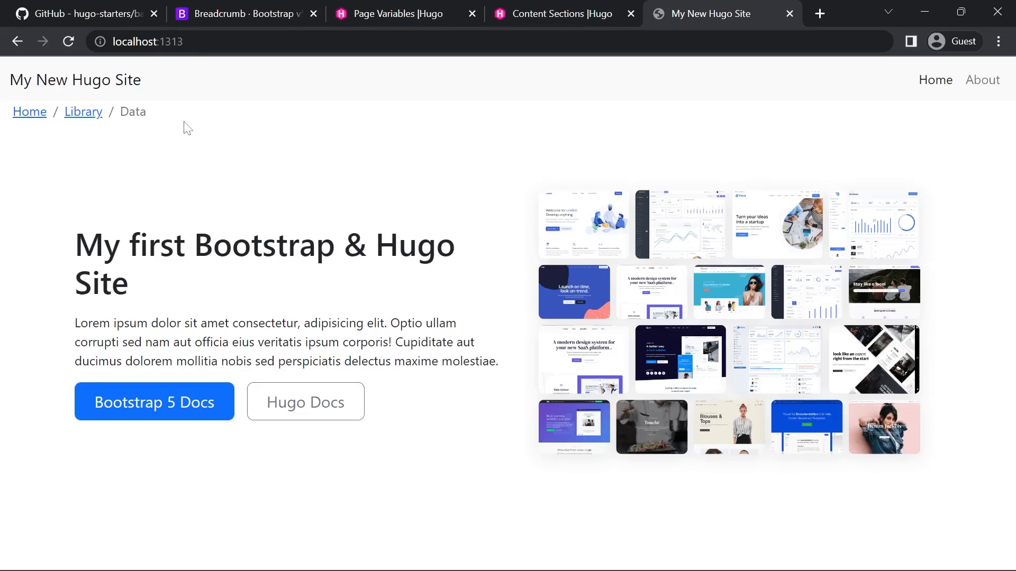
- Scroll the Hugo Page Variables docs down to the .Ancestors entry
click(402, 13)
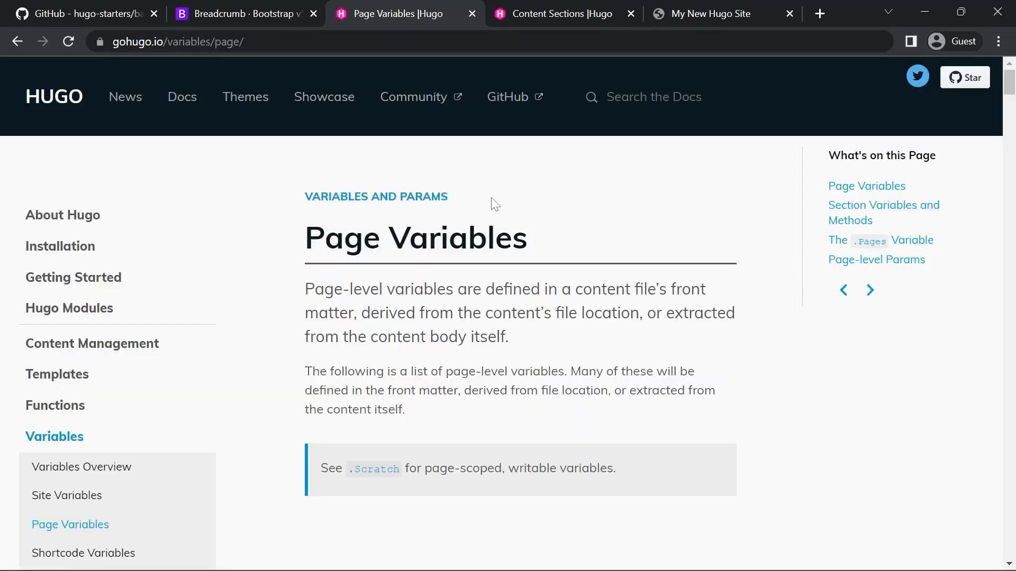
scroll(down, 3)
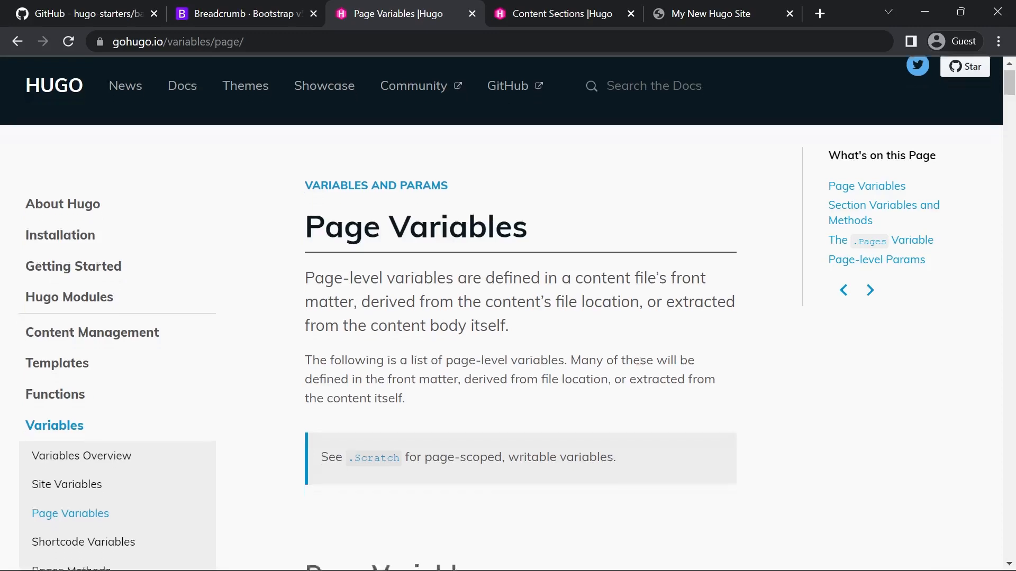
scroll(down, 3)
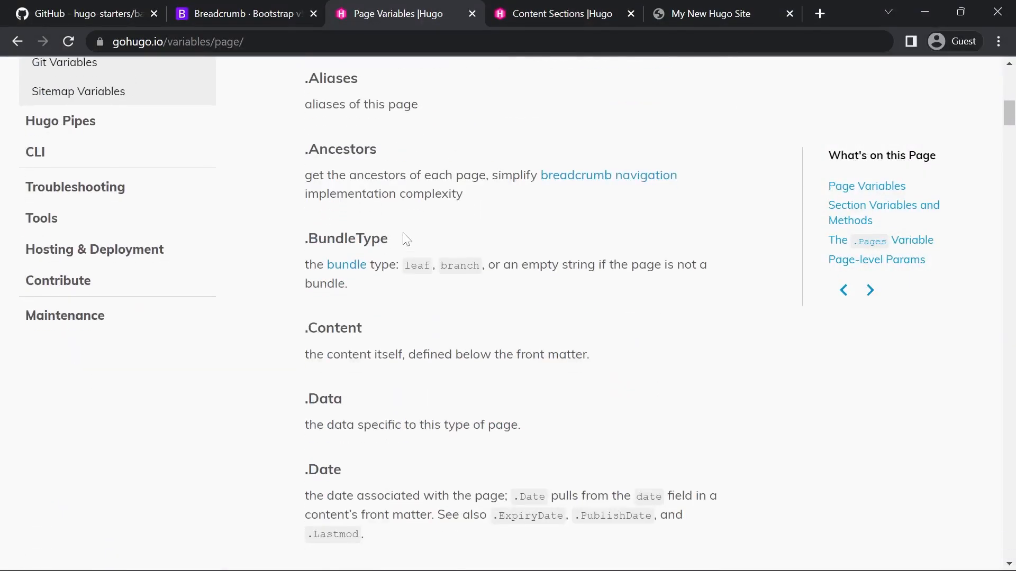
mouse_move(401, 237)
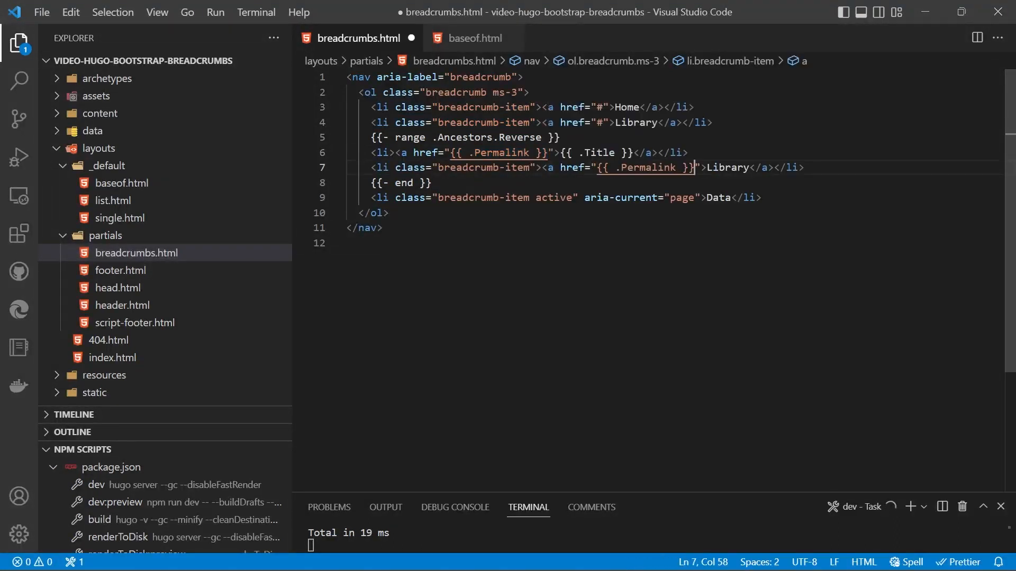
- Make the ancestor loop item link its .Permalink with .Title, and save
double_click(593, 153)
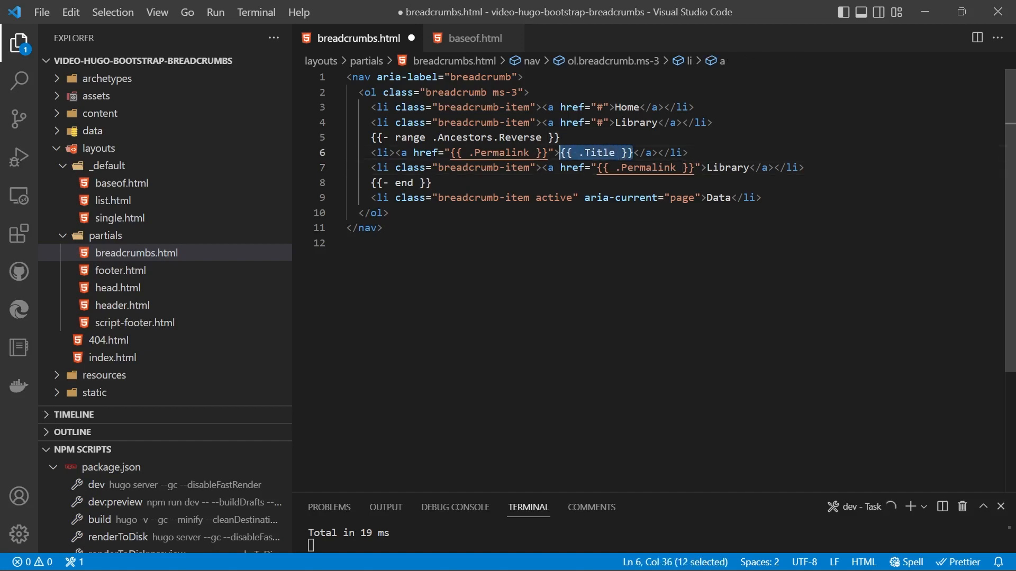
double_click(727, 168)
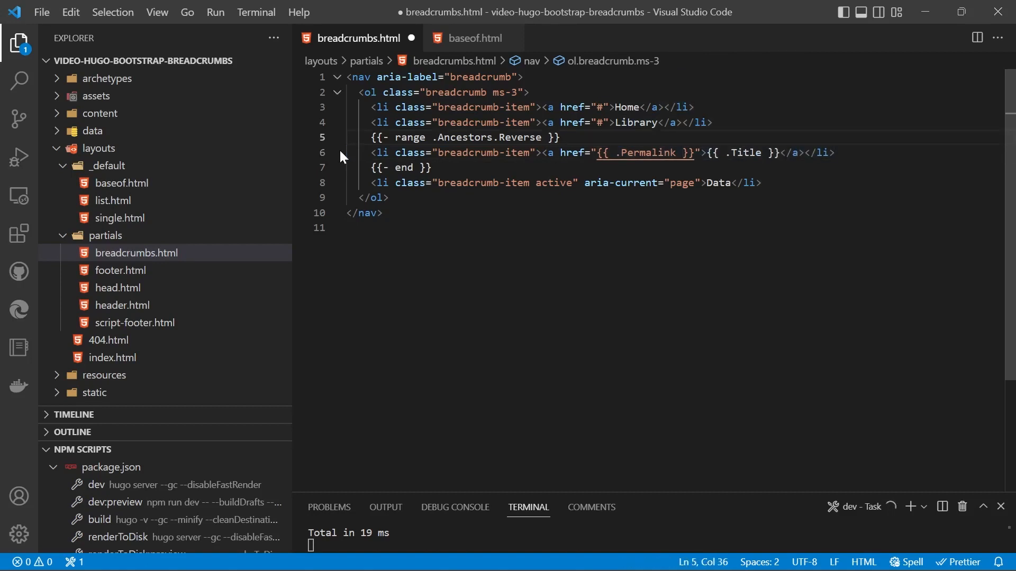
key(ctrl+s)
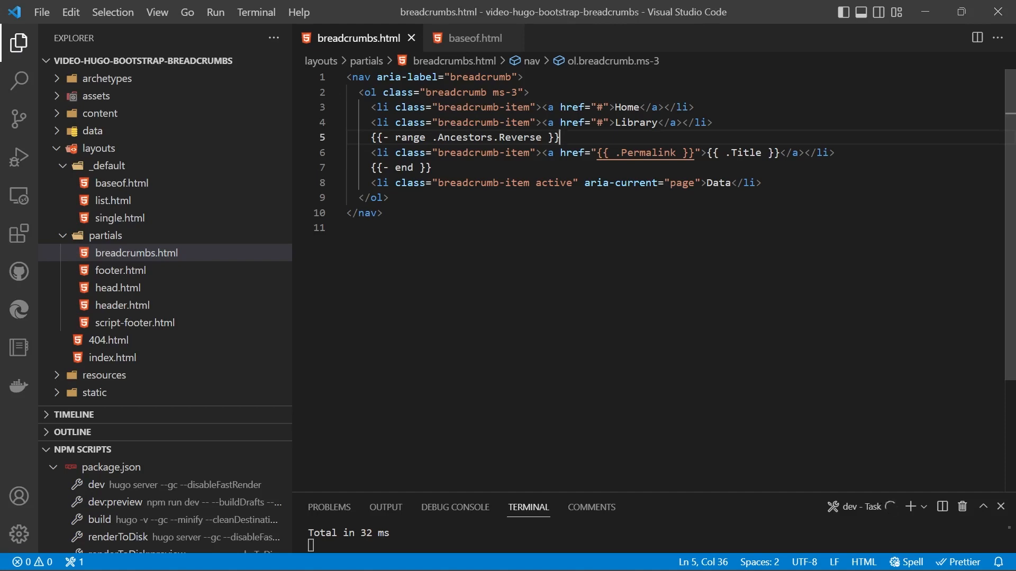
- Replace the hard-coded Data breadcrumb item with {{ .Title }} and save
click(748, 152)
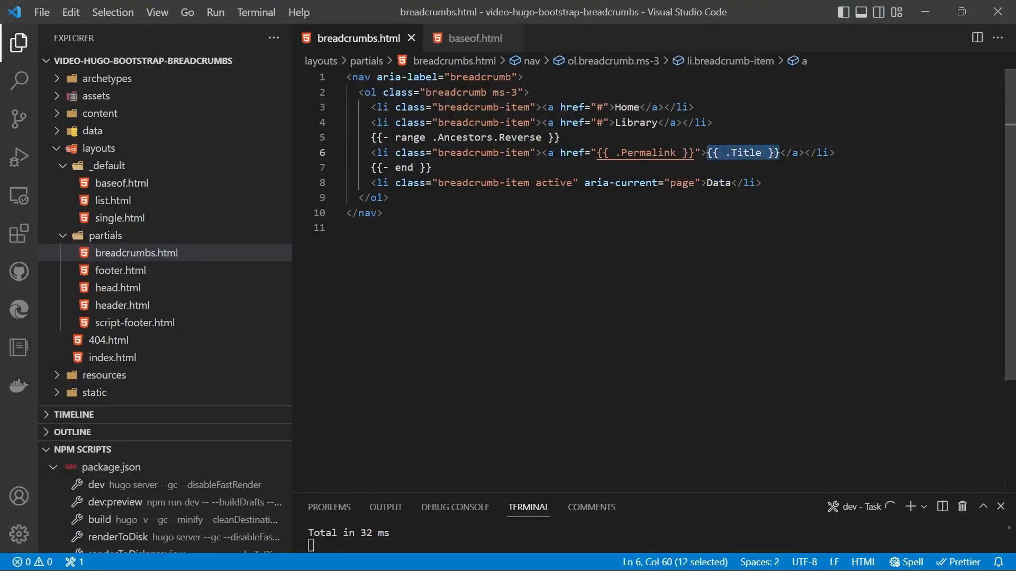
double_click(715, 182)
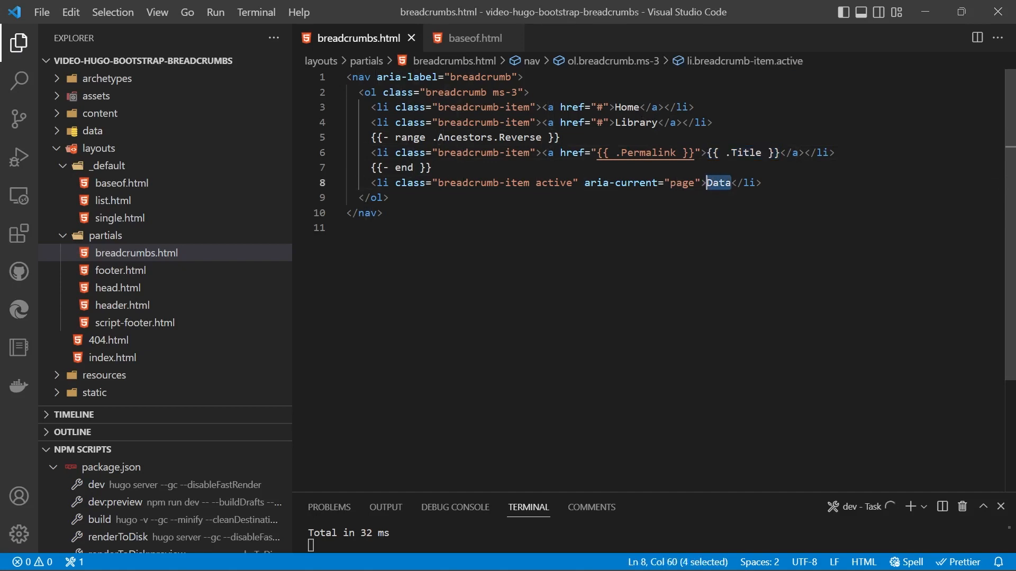
text({{ .Title }})
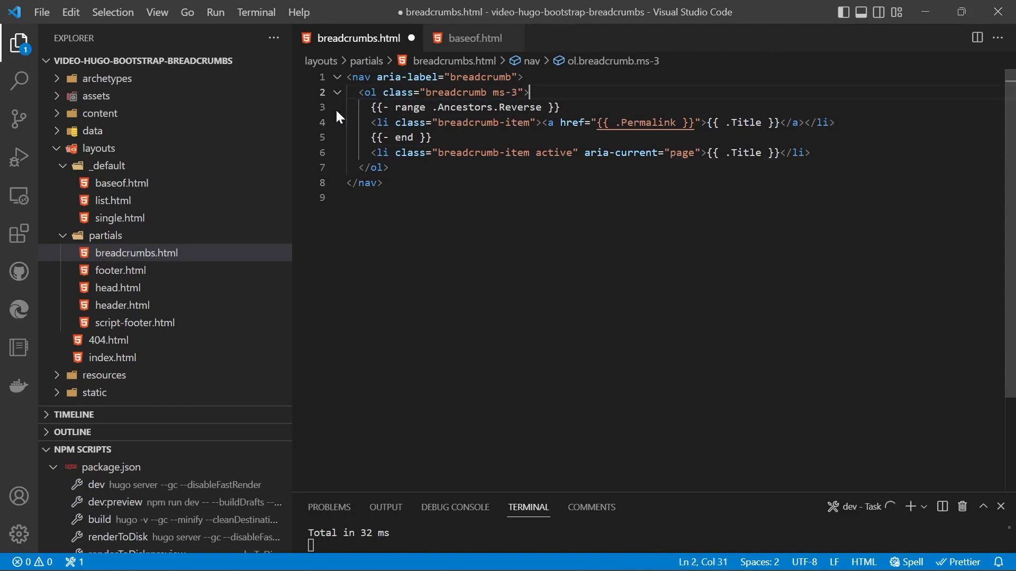
key(ctrl+s)
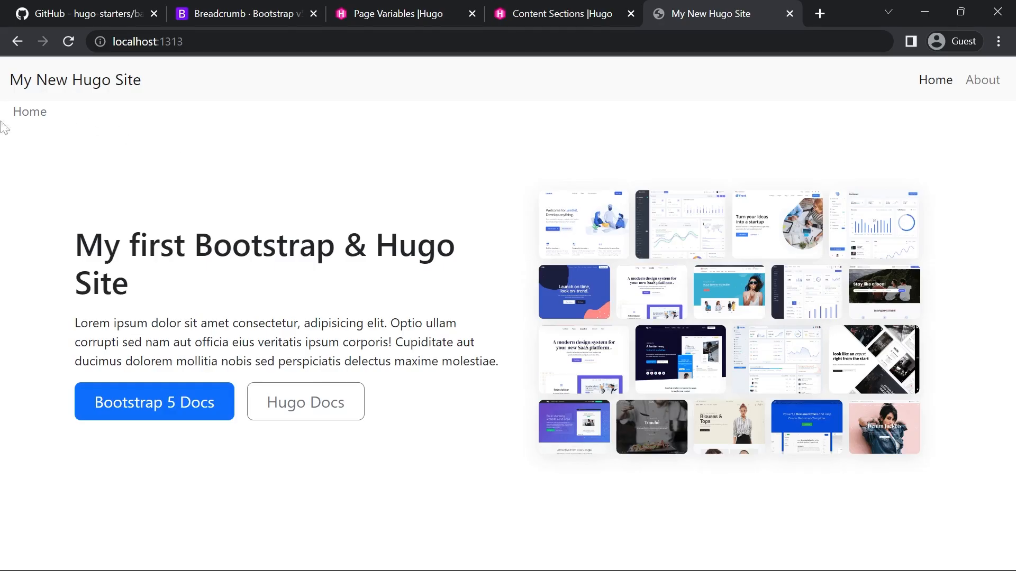
mouse_move(913, 81)
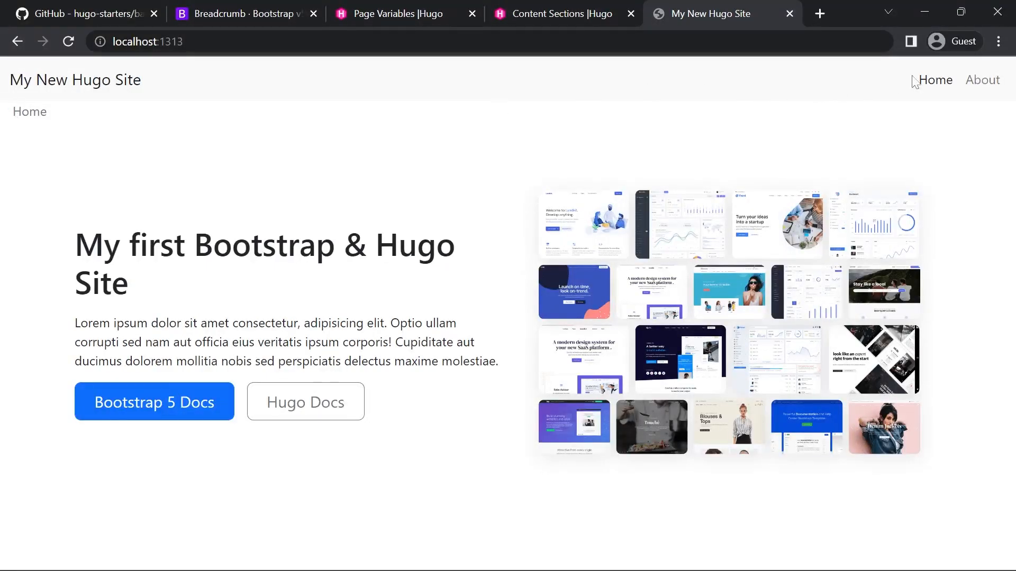
- Open the About page from the navbar to see its Home / About breadcrumb
click(981, 80)
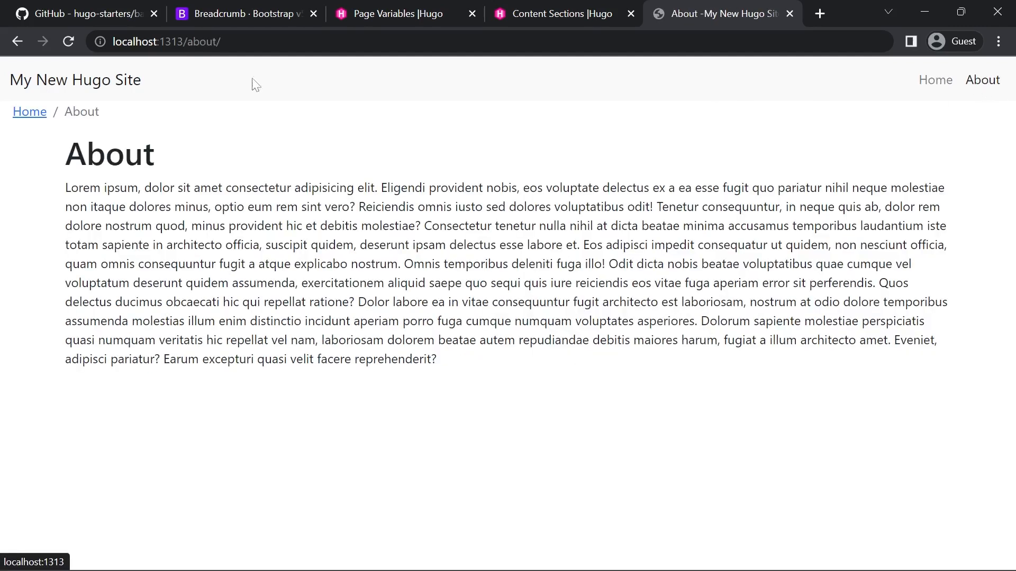
mouse_move(29, 111)
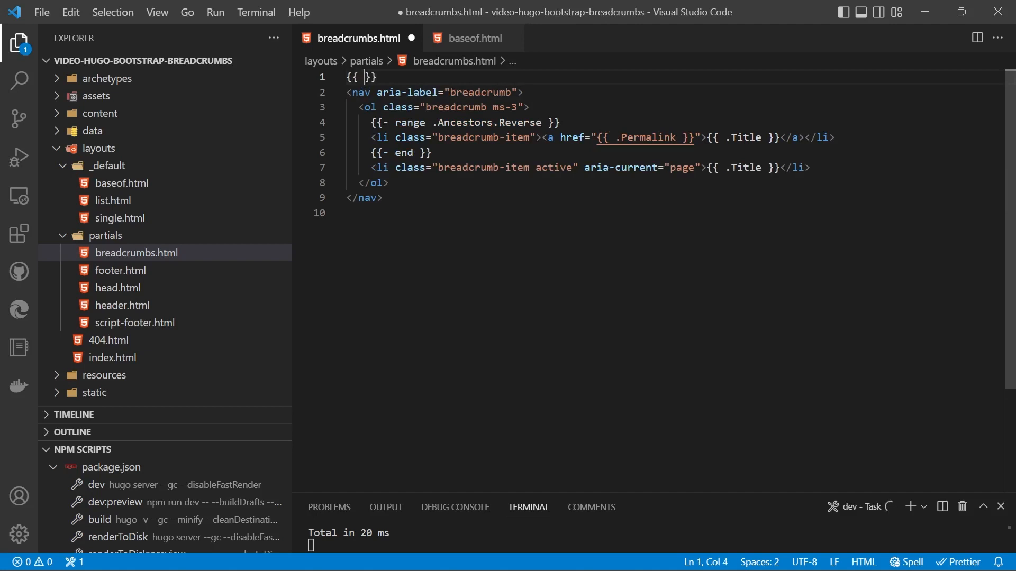
- Wrap breadcrumbs.html in {{ if not .IsHome }} … {{ end }} and save
text(if not)
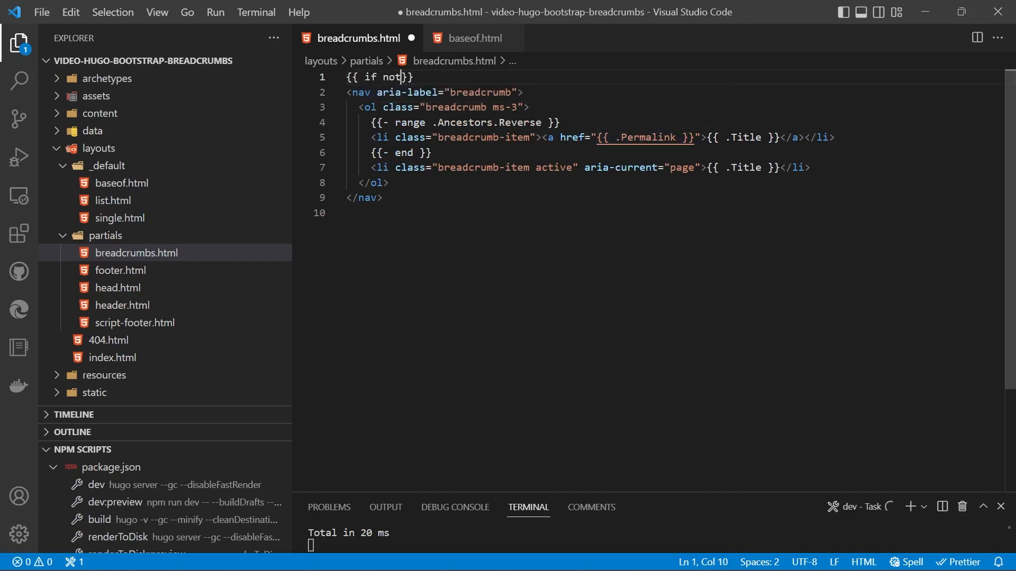
text(.Is)
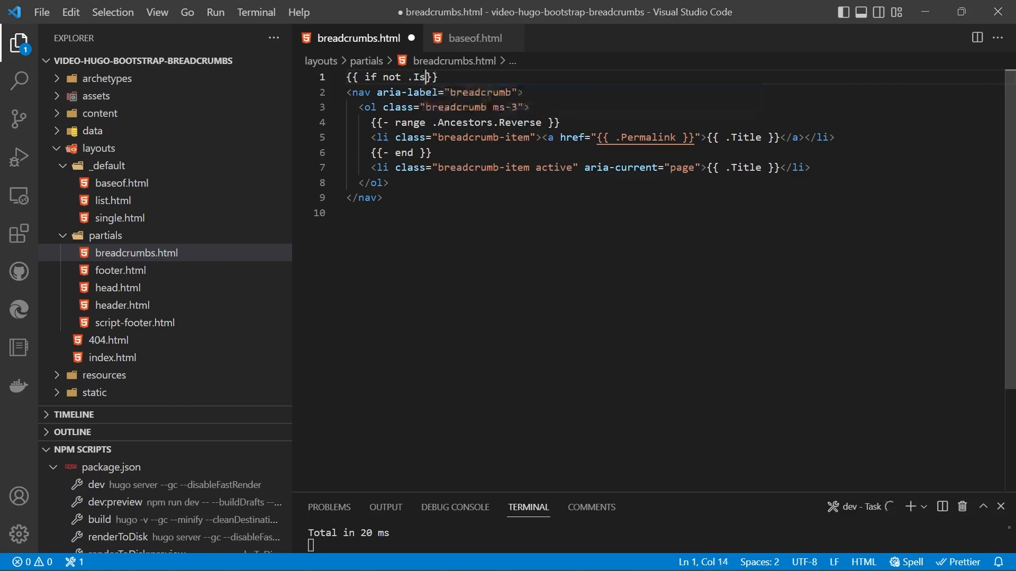
text(Home)
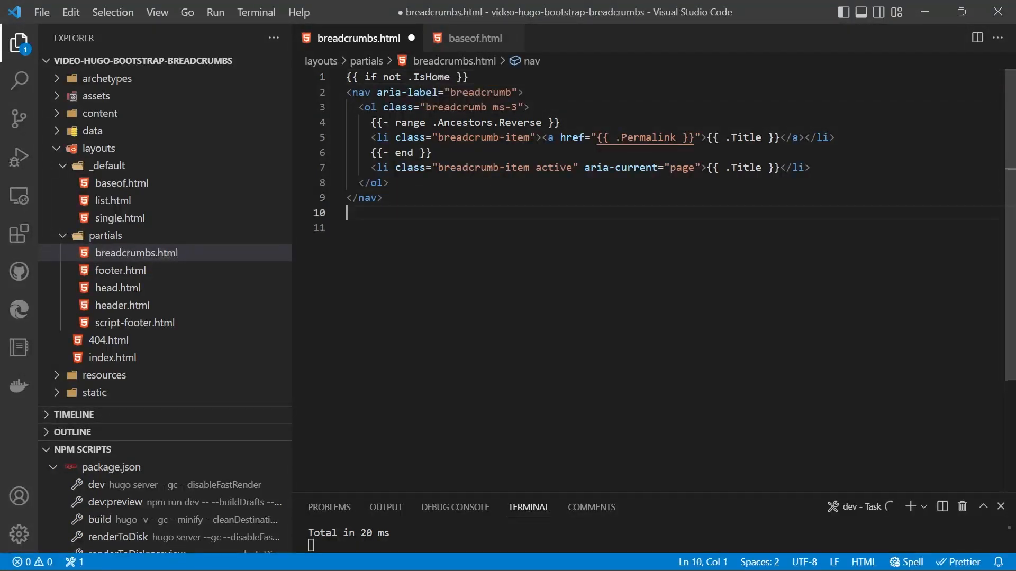
text({{ end }})
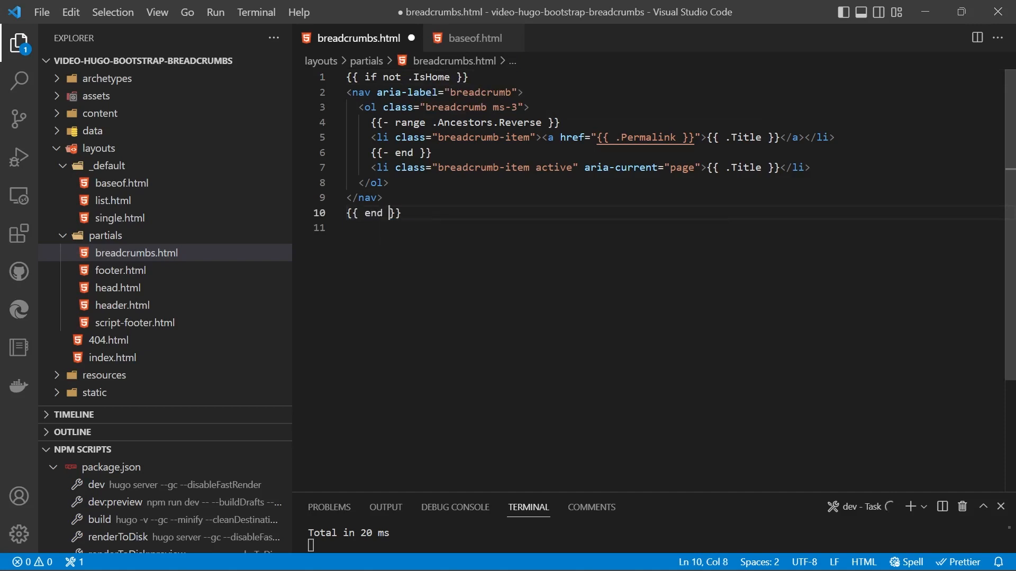
key(ctrl+s)
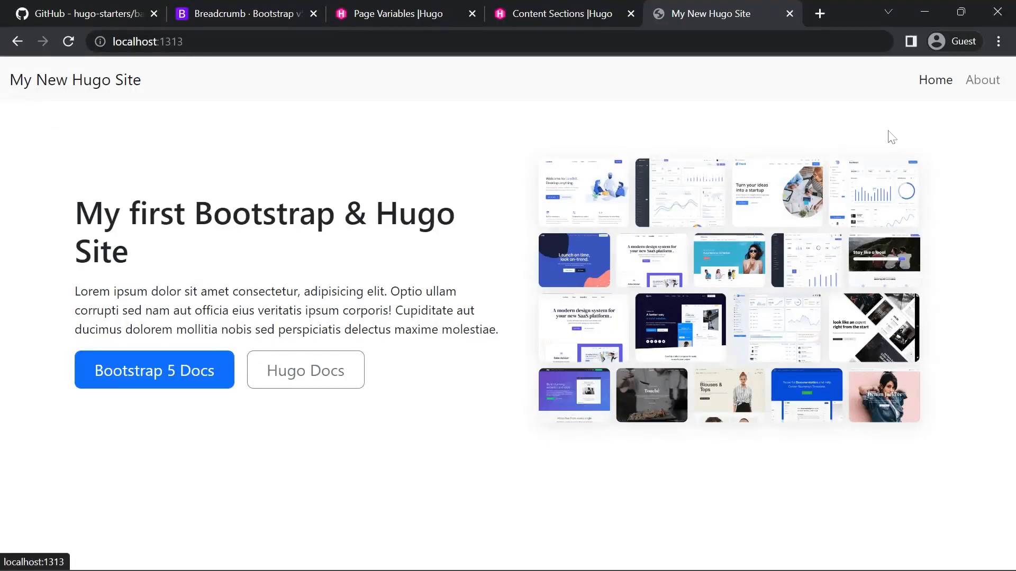
- Open the About page from the navbar to check its Home / About breadcrumb
click(981, 80)
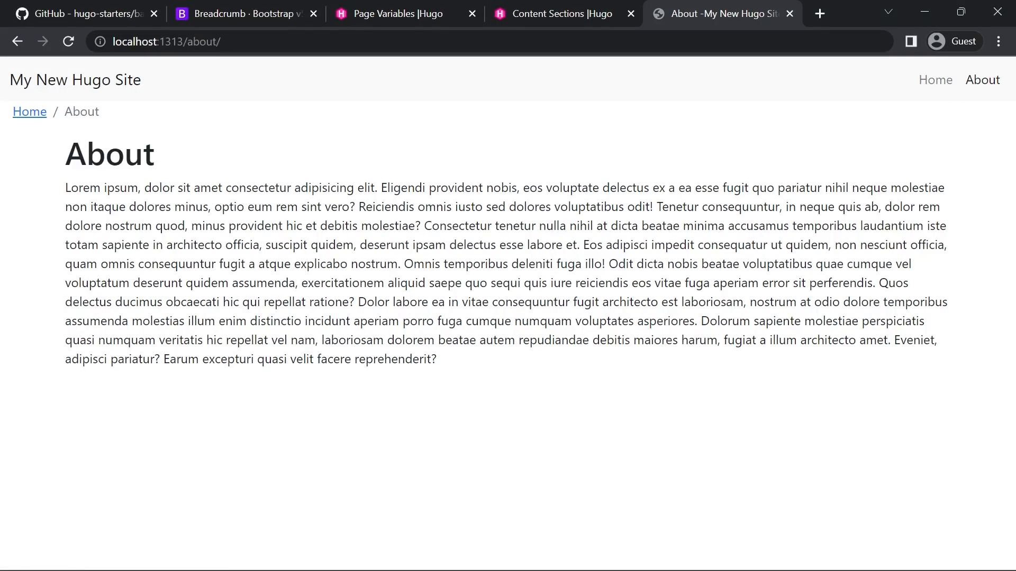
mouse_move(600, 335)
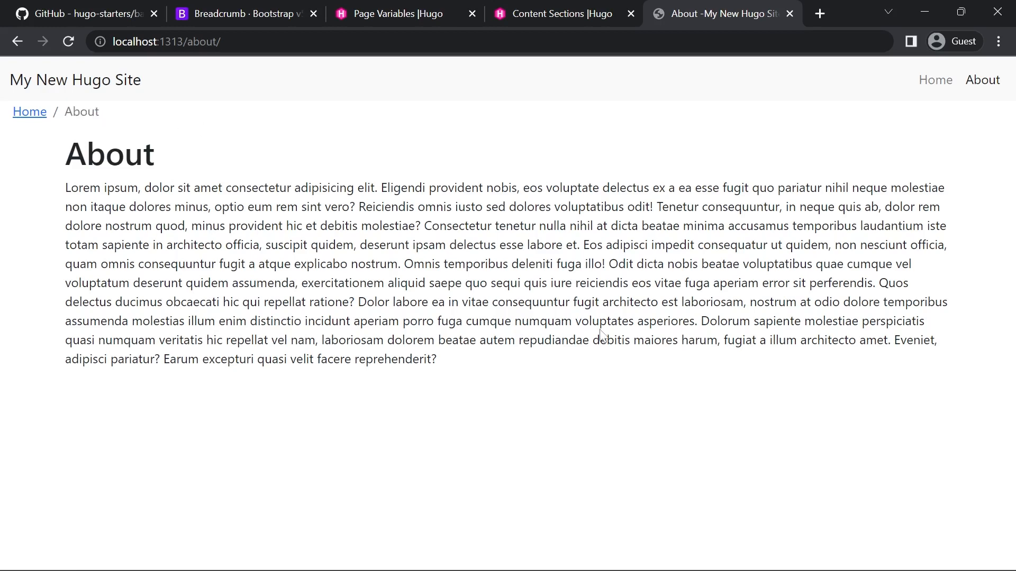
- Switch to the Bootstrap Breadcrumb docs and scroll past Dividers to the Sass variables
click(240, 12)
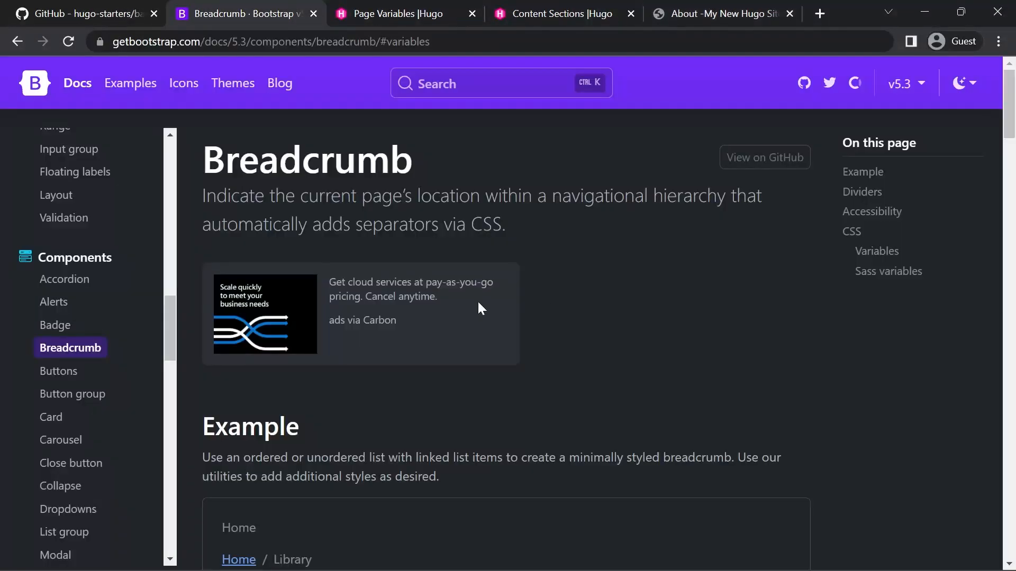
scroll(down, 3)
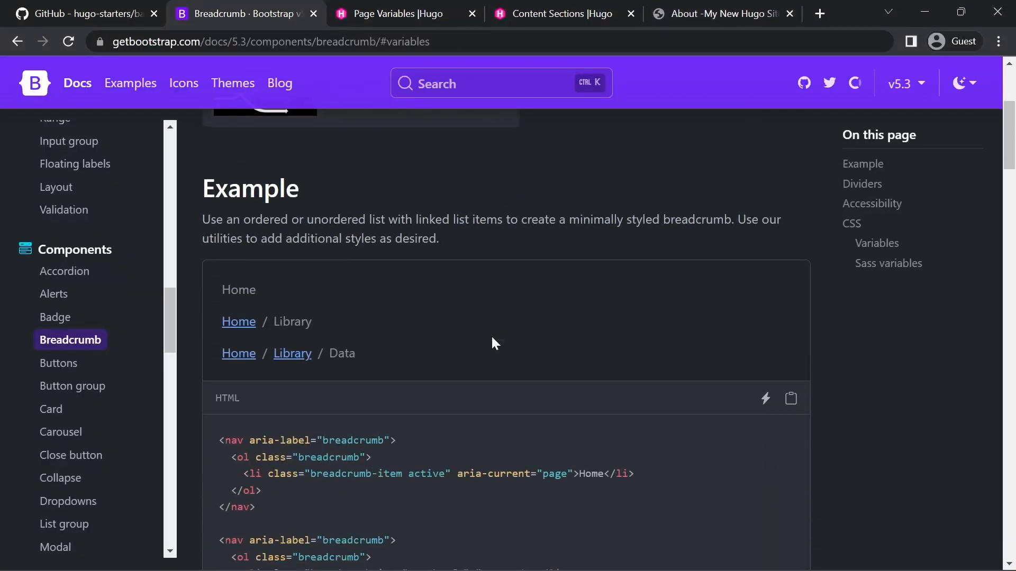
scroll(down, 3)
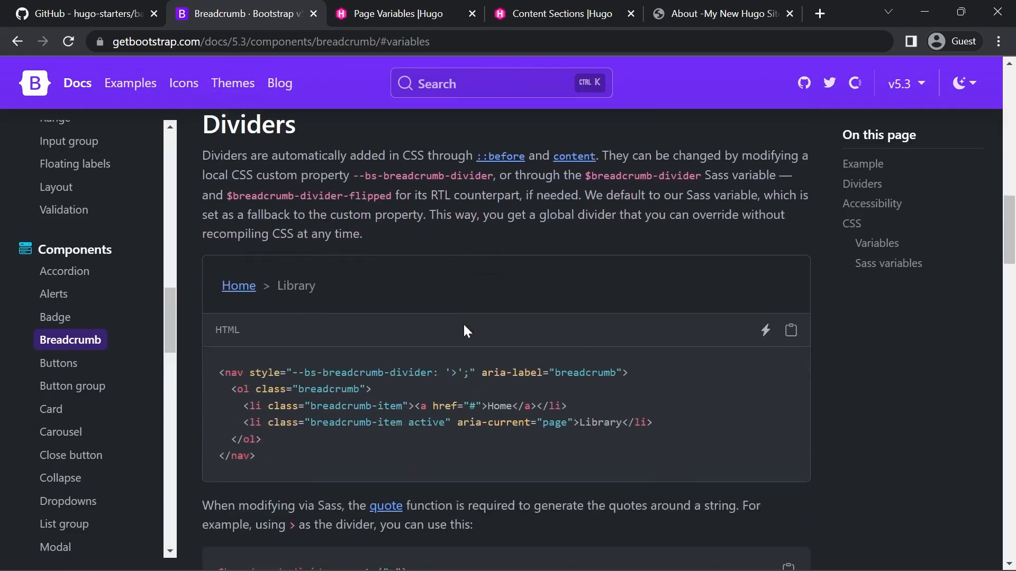
scroll(down, 3)
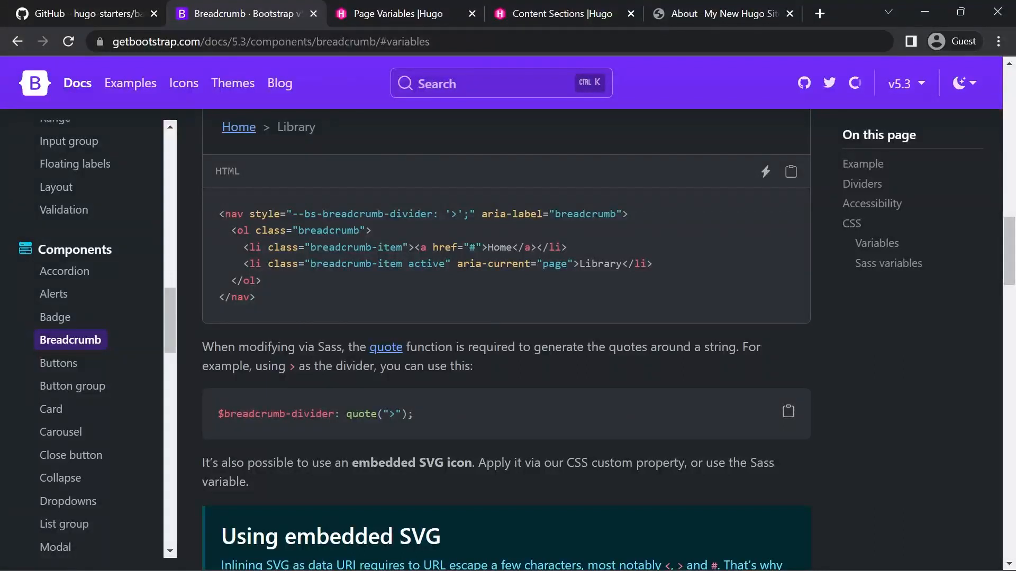
mouse_move(421, 416)
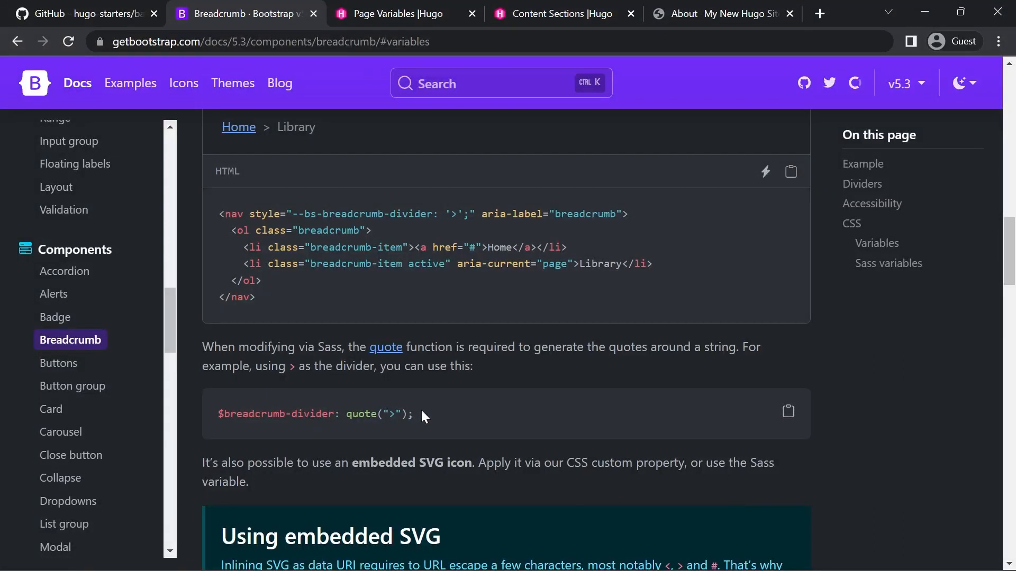
scroll(up, 3)
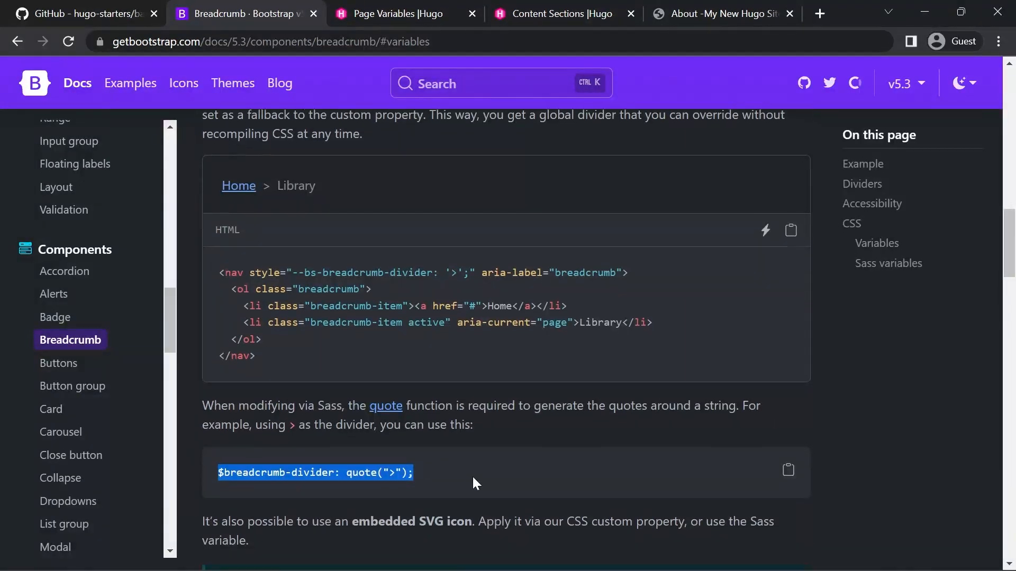
scroll(down, 3)
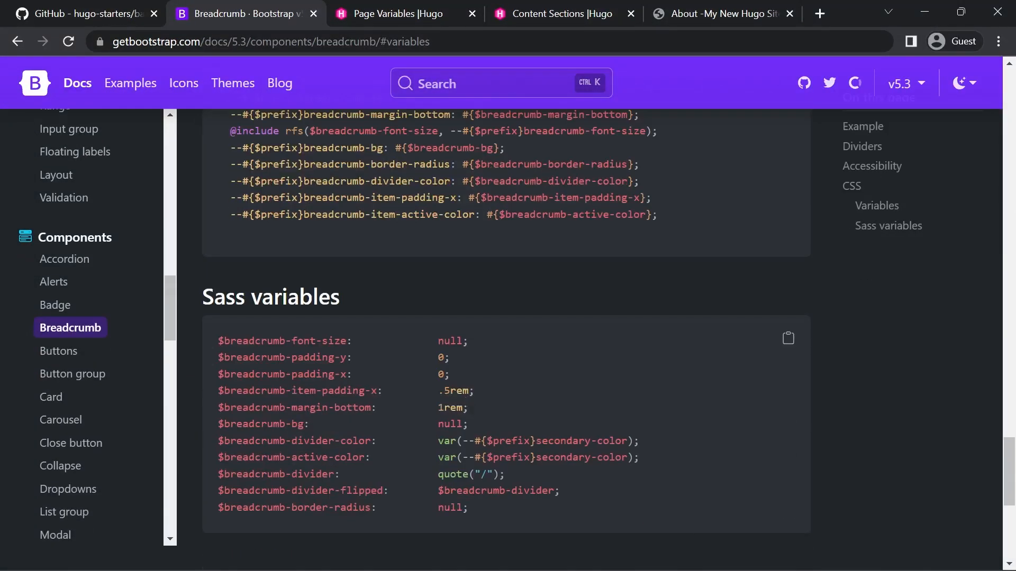
scroll(down, 3)
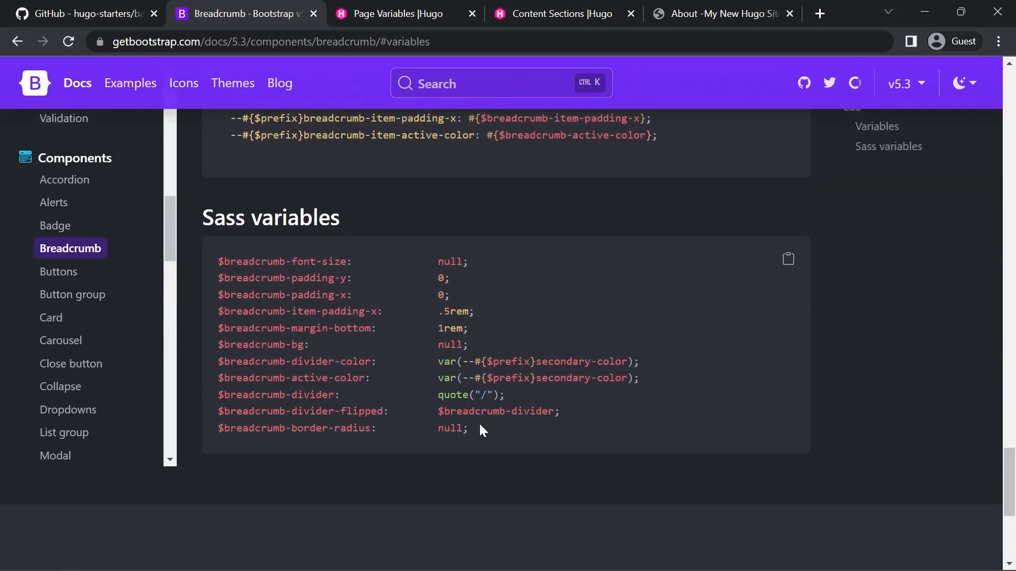
mouse_move(472, 461)
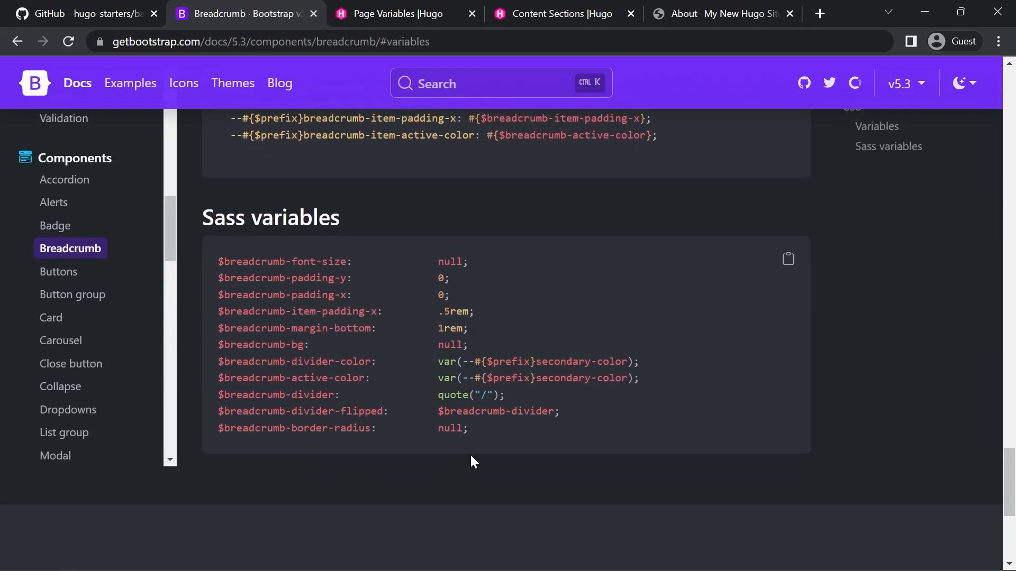
mouse_move(487, 435)
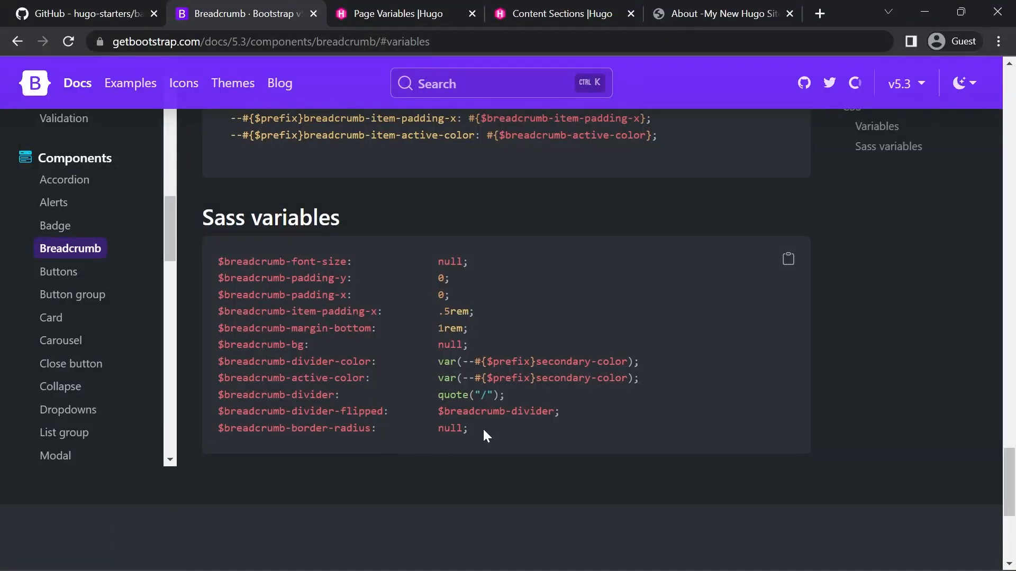